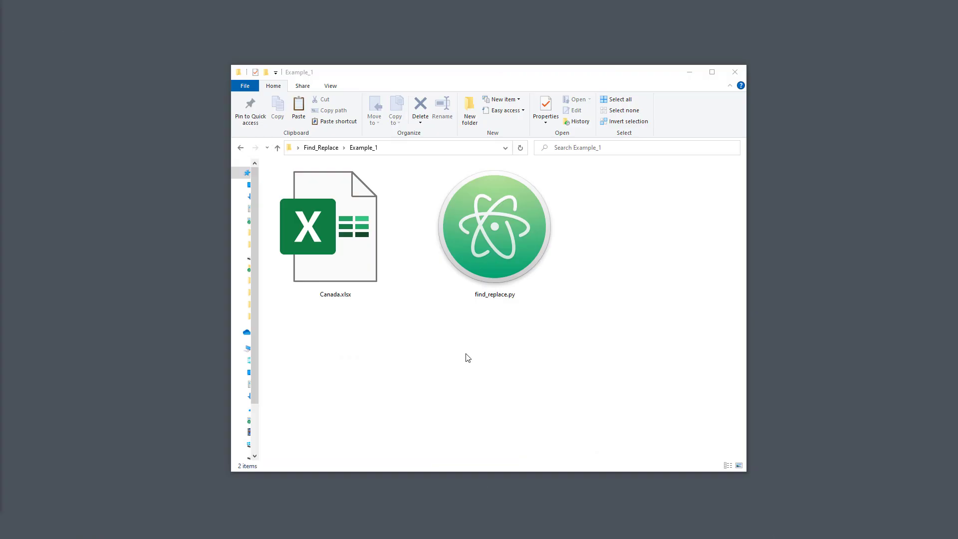
Step: Open Canada.xlsx from the Example_1 folder in Excel
left_click(335, 229)
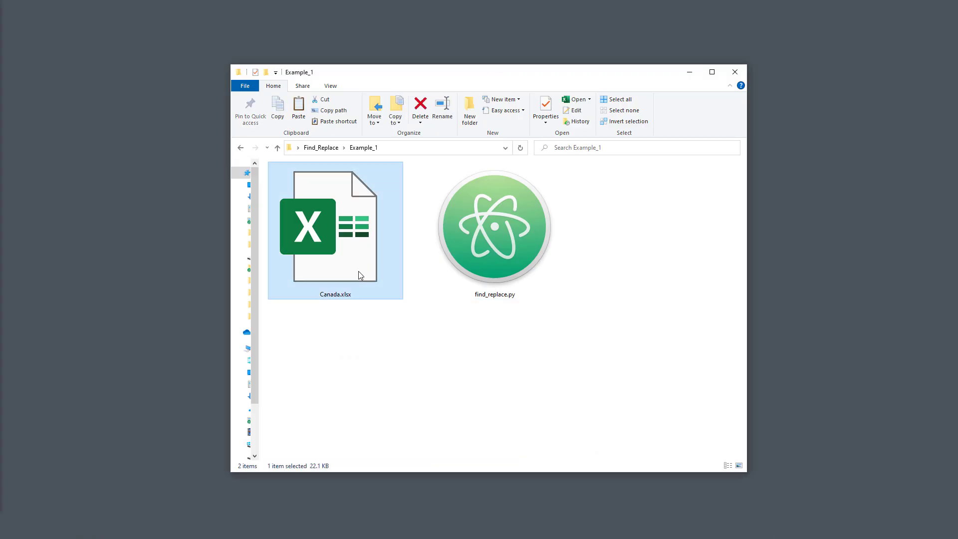
double_click(335, 229)
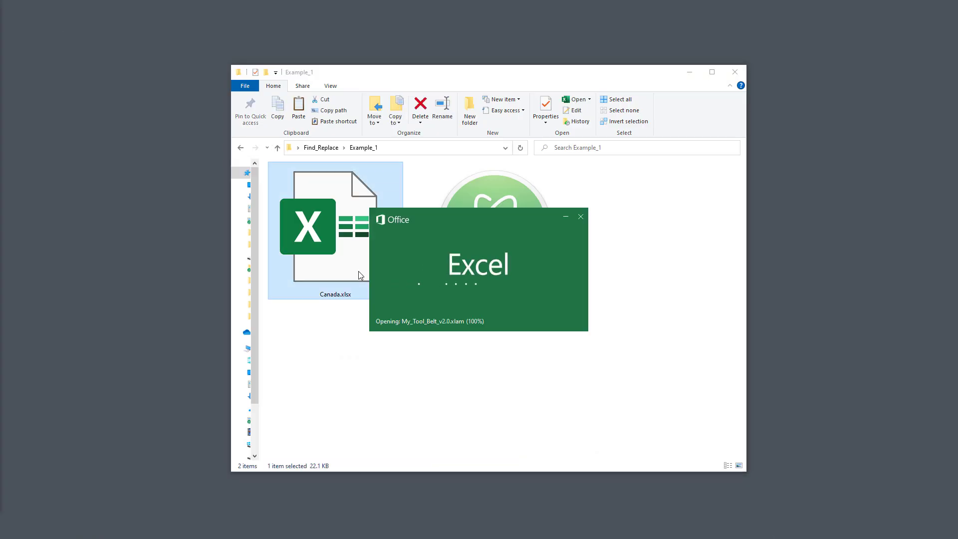
Step: Check the Segment column values on Canada's 2020 sheet, then view the 2021 sheet
double_click(335, 226)
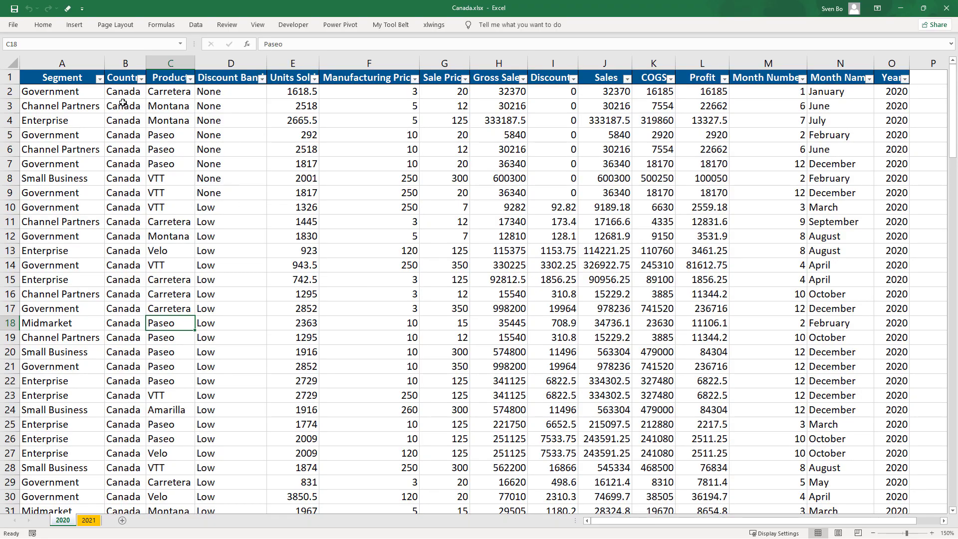
left_click(136, 78)
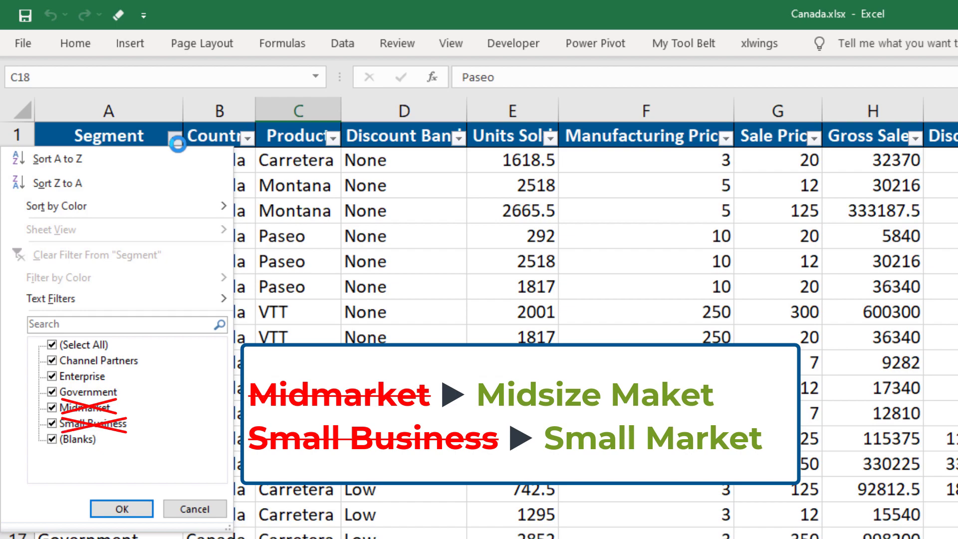
left_click(121, 508)
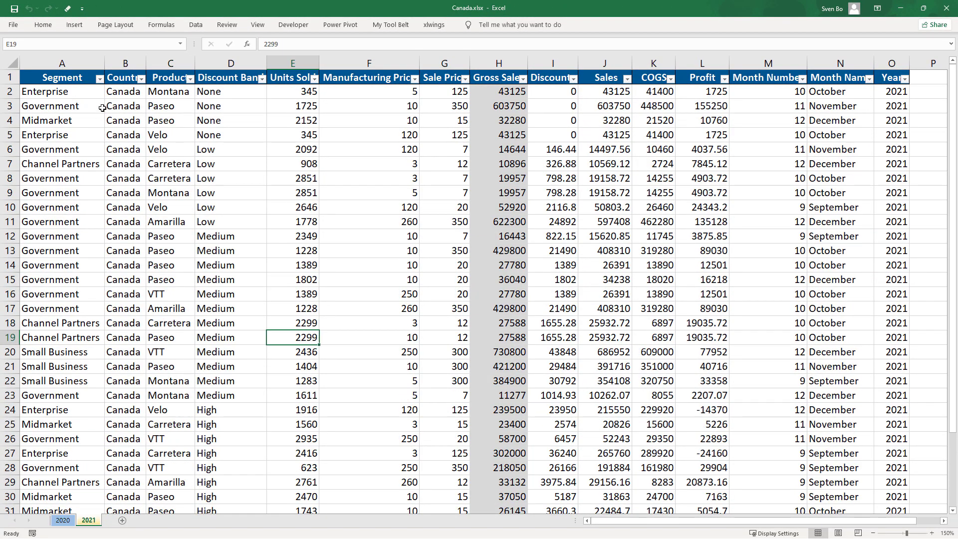
left_click(99, 78)
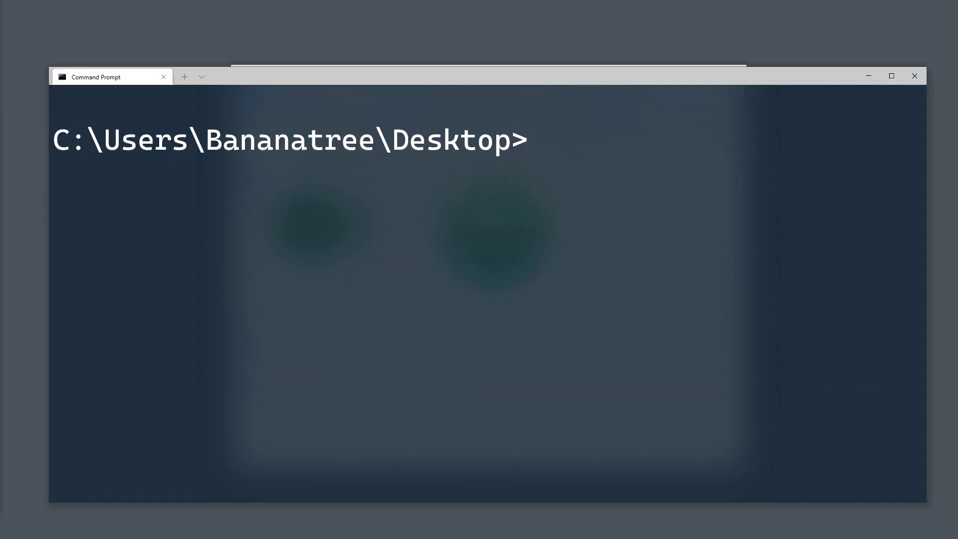
Step: Enter 'pip install openpyxl' at the Desktop command prompt
type("pip install openpy")
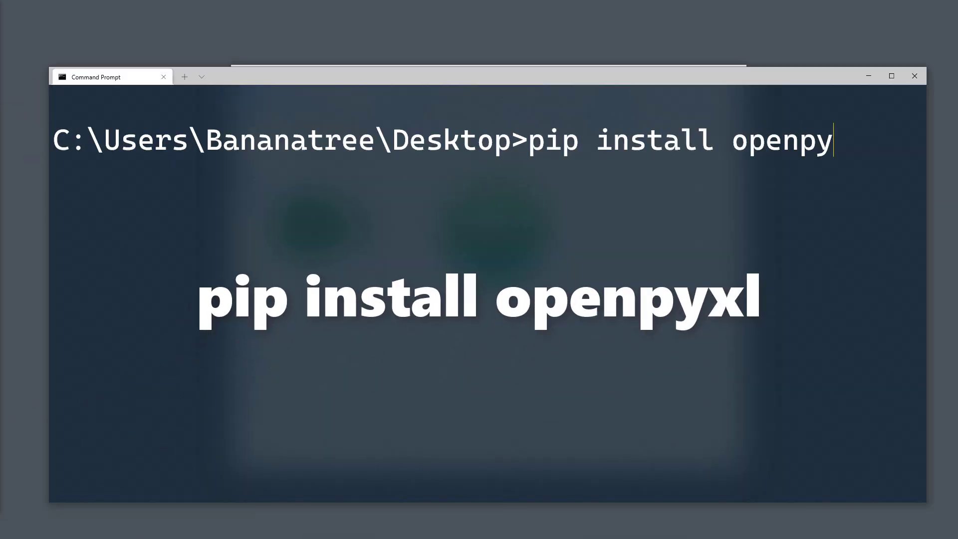
type("xl")
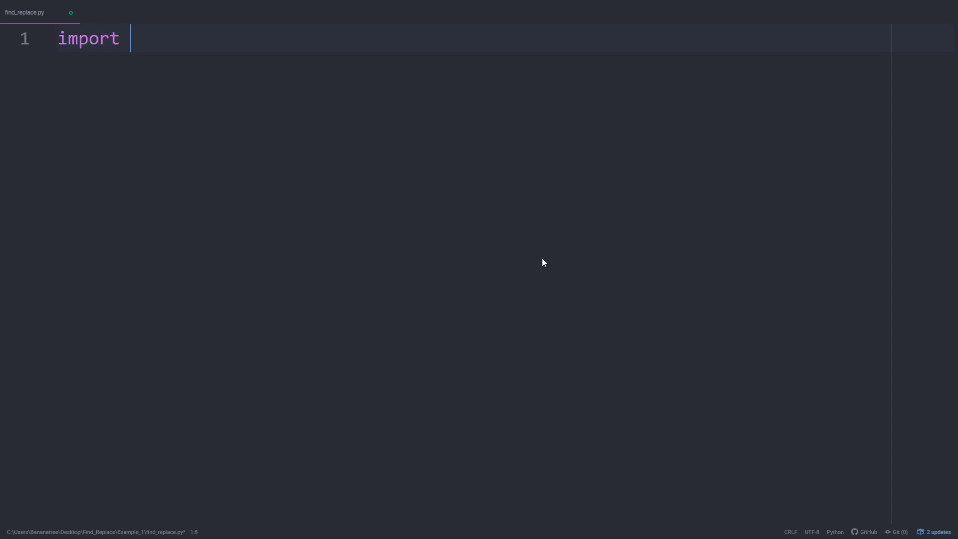
Step: Import openpyxl and map Small Business to Small Market and Midmarket to Midsize Market
type("openpyxl")
type("replacement_pair")
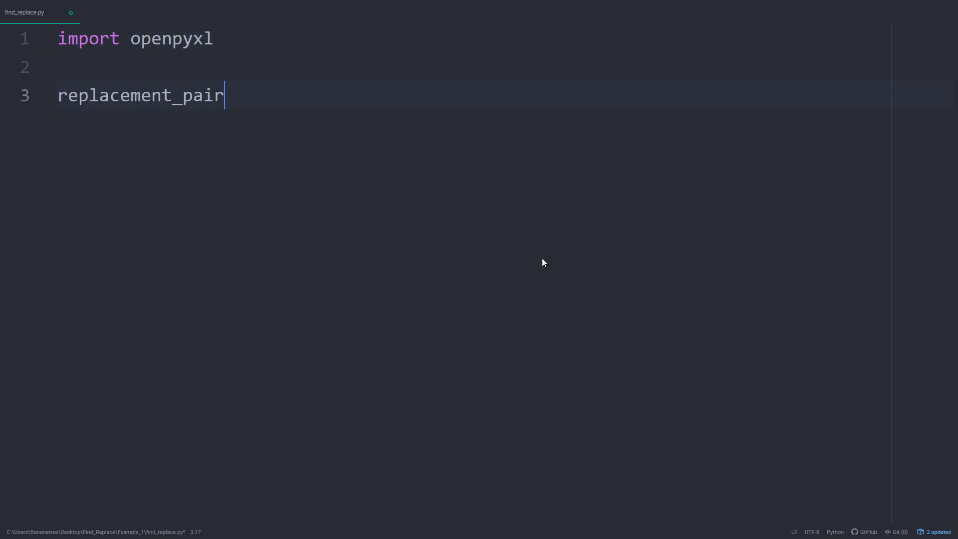
type("= {\"Small Business\":}")
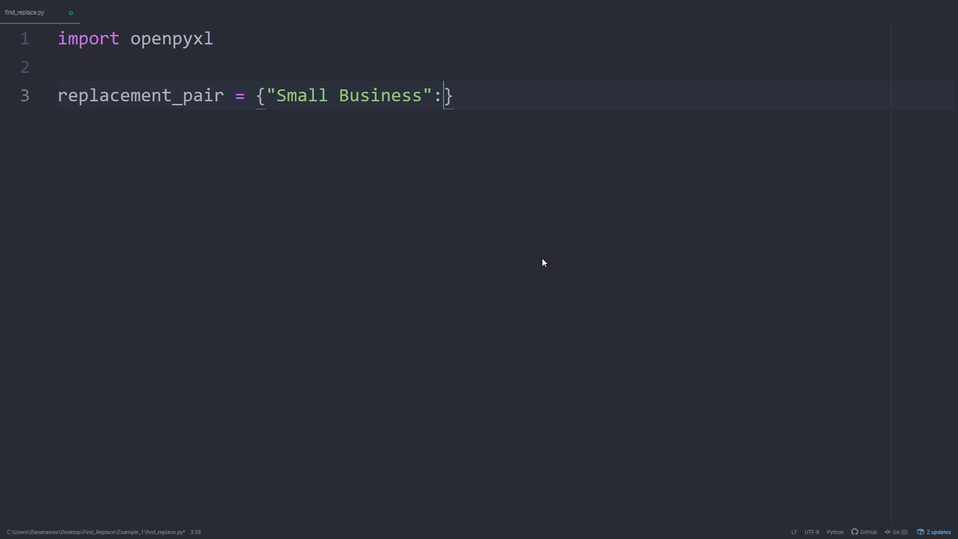
type("\"Small Market\", \"Midmar\"")
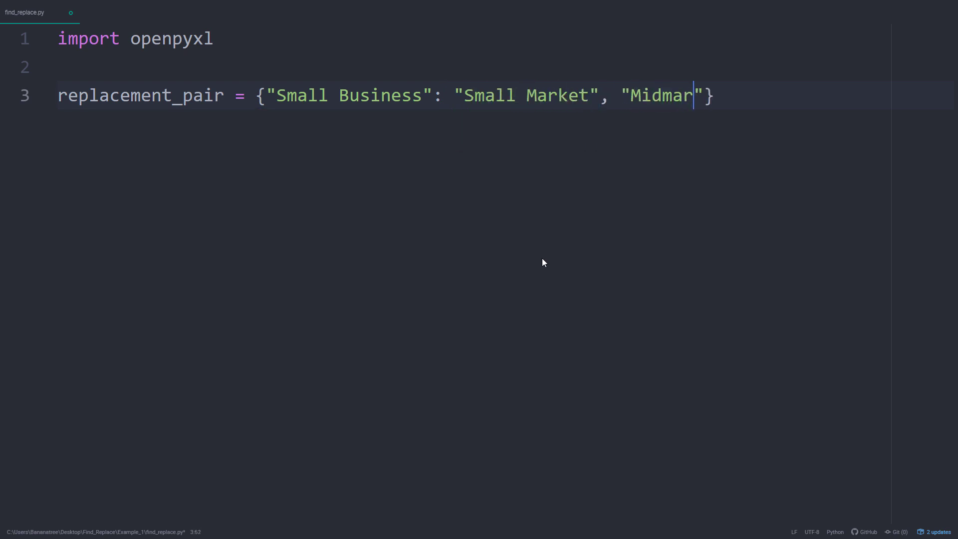
type("ket\": \"Midsize Market")
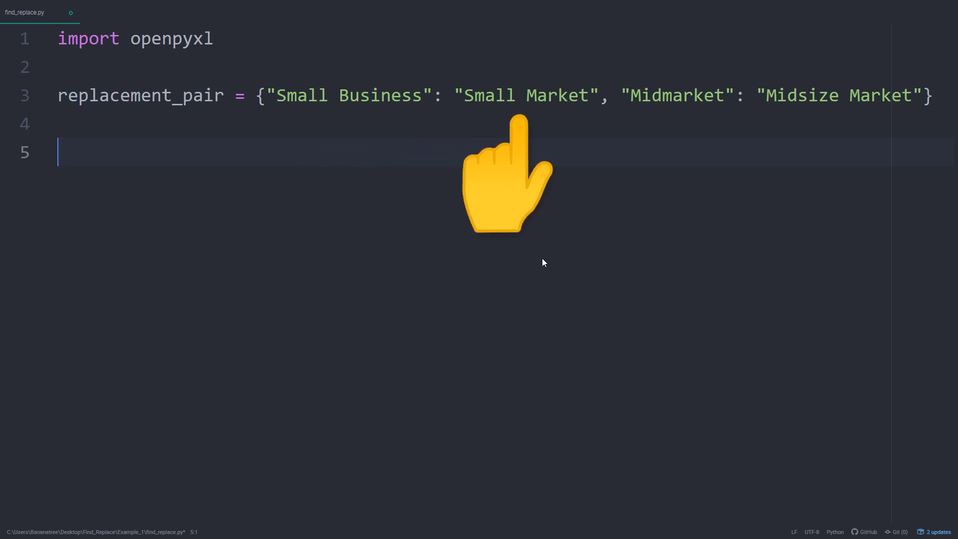
Step: Load Canada.xlsx into wb and begin a loop over its worksheets
type("wb =")
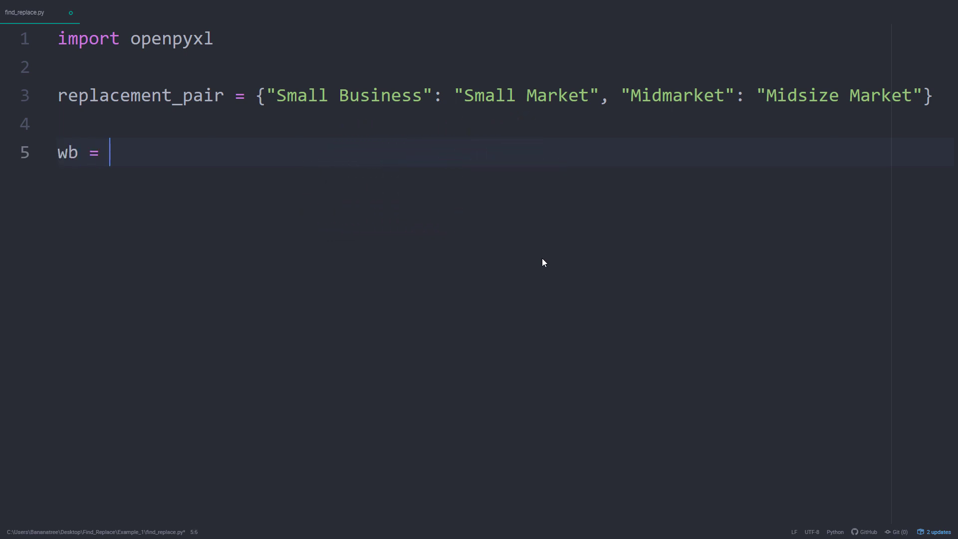
type("openpyxl")
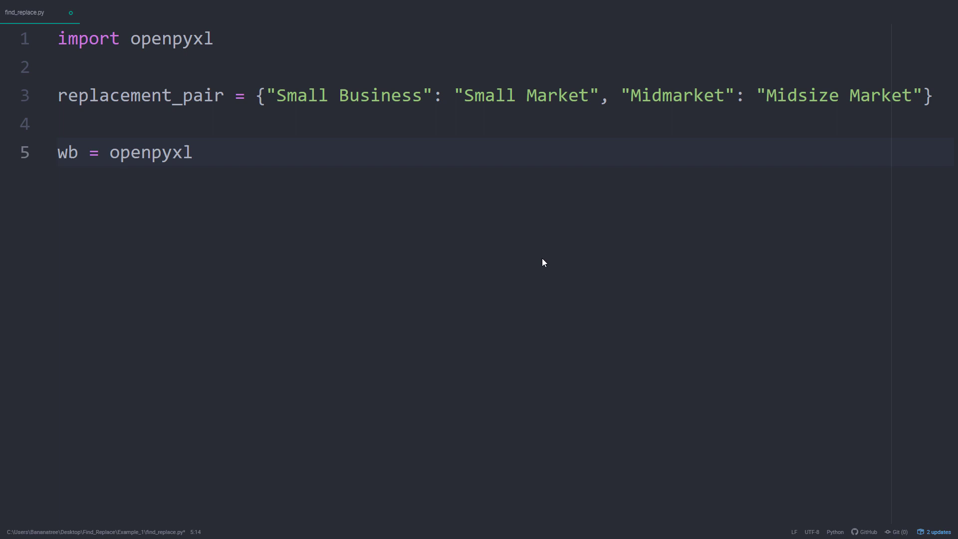
type(".load_workbook")
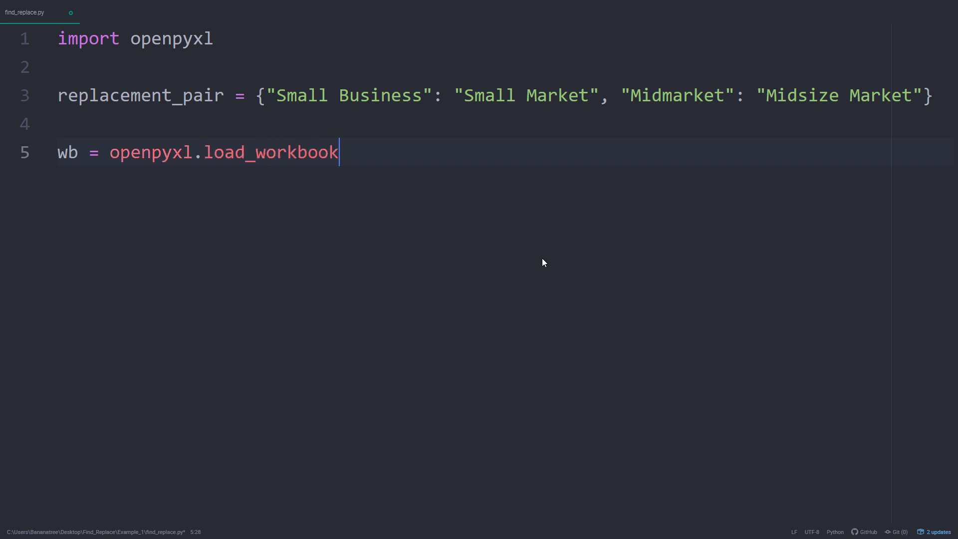
type("(\"Ca\")")
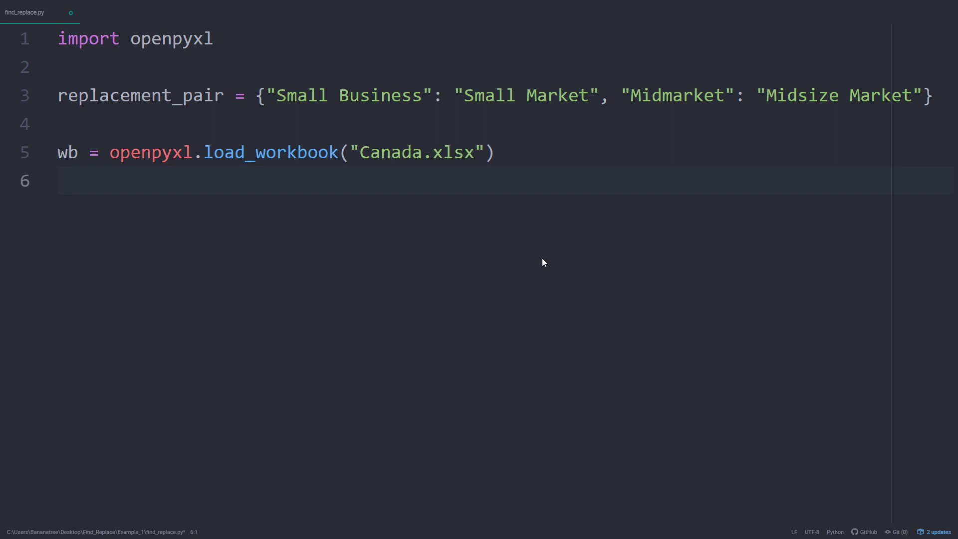
type("for ws in wb.")
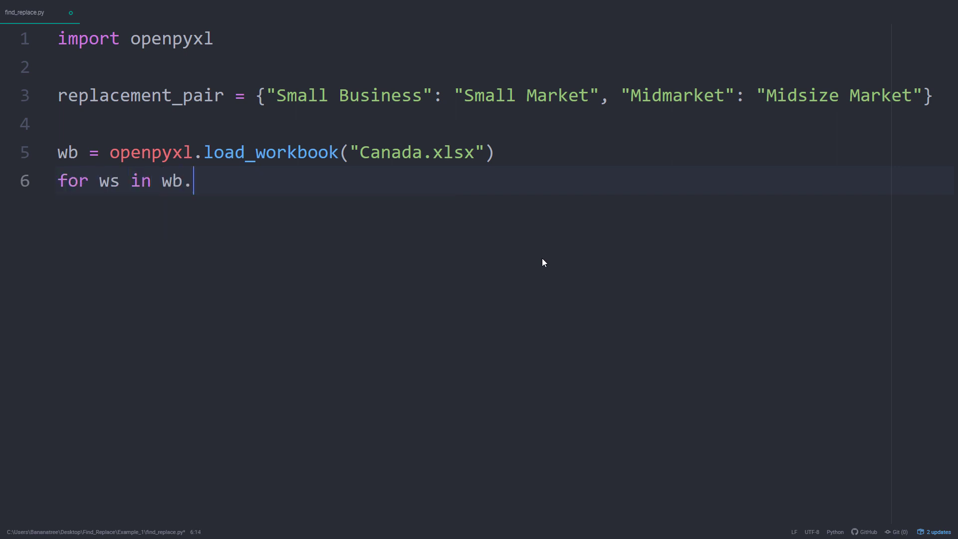
Step: Finish the worksheet loop, add a search-and-replace comment, and iterate over ws.iter_rows()
type("worksheets:")
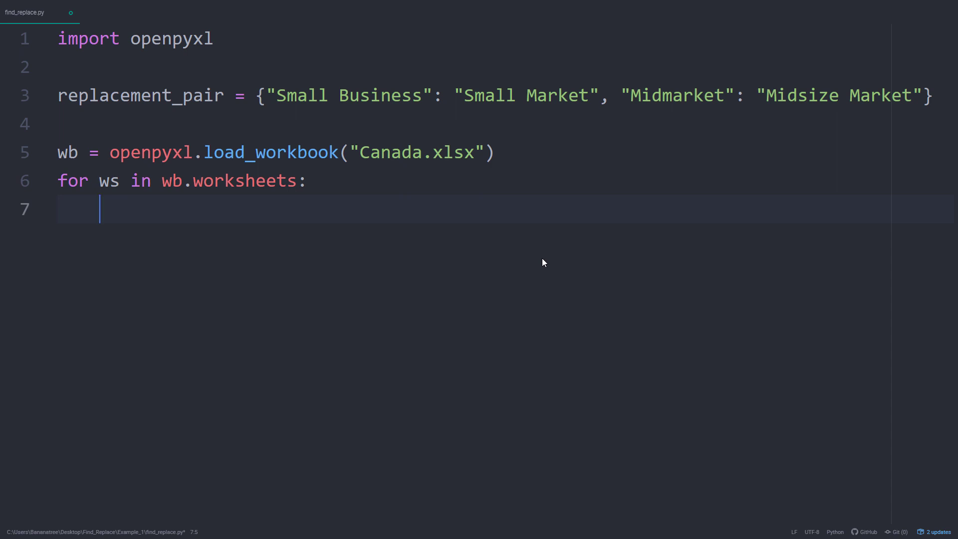
type("#")
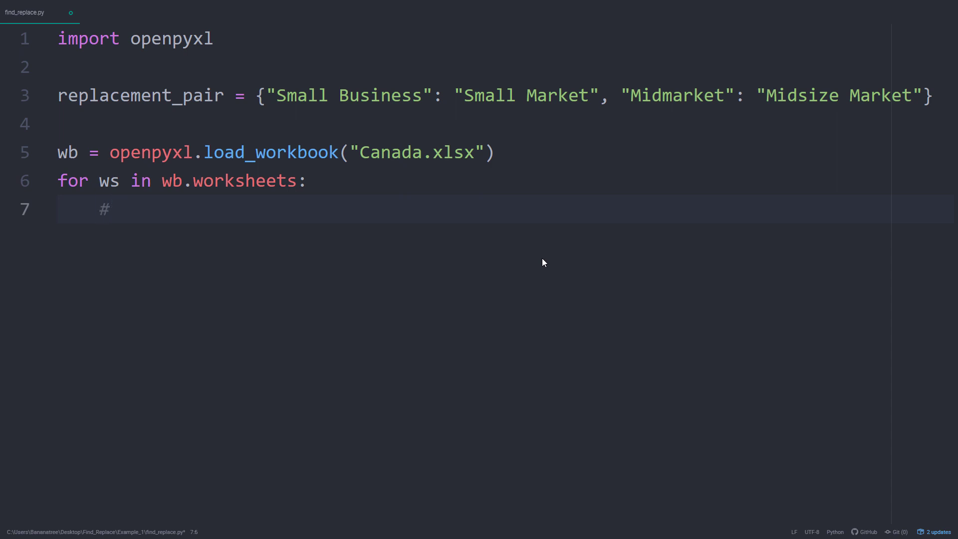
type("Iterate over the columns and rows,")
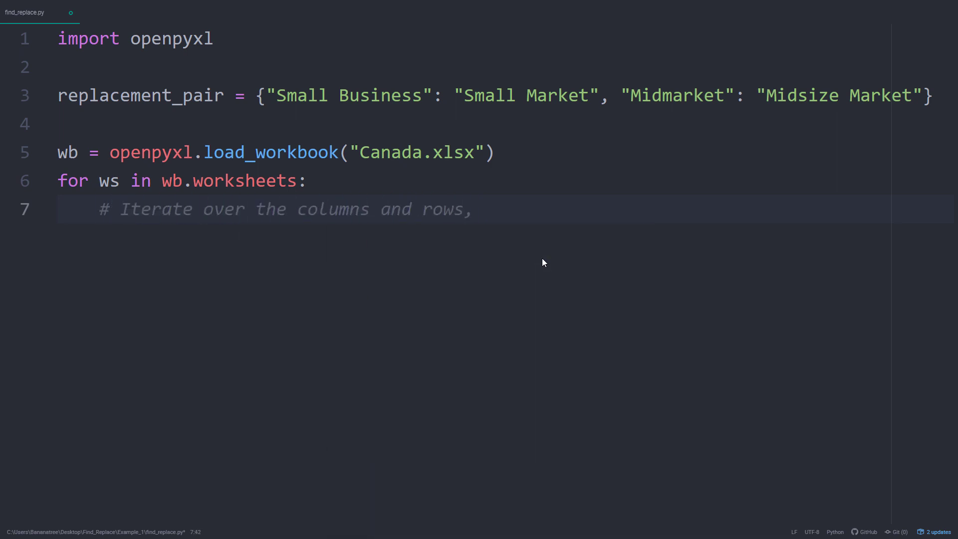
type("search for the text and rep")
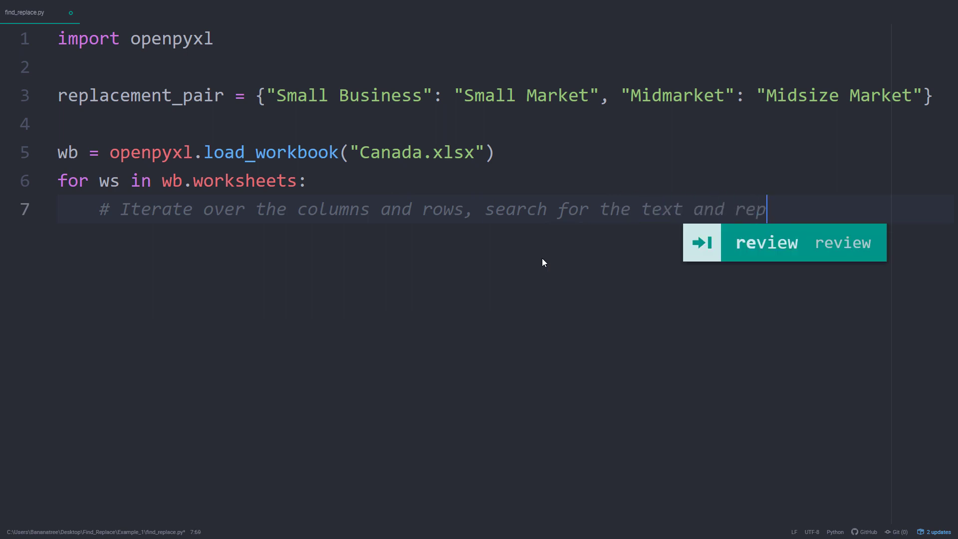
type("for row i")
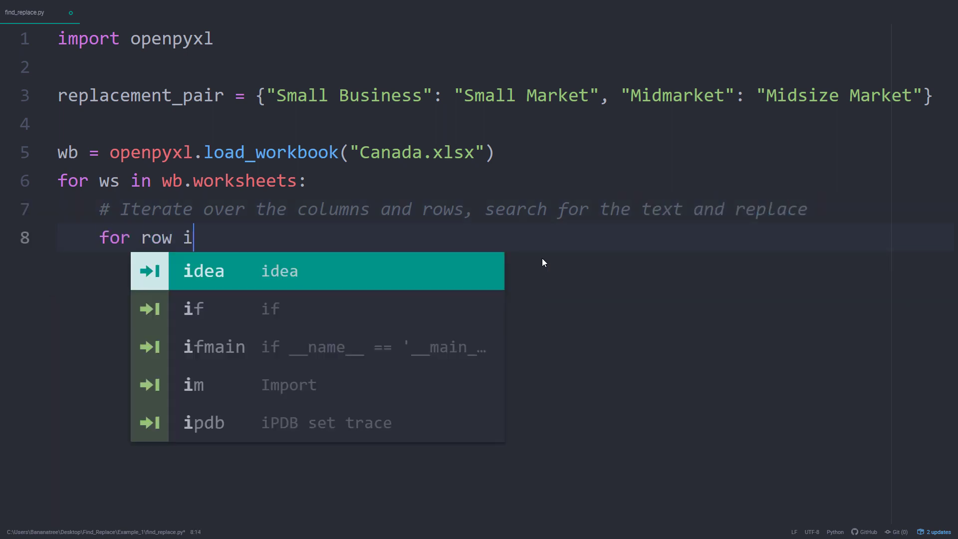
type("n ws.iter_rows()")
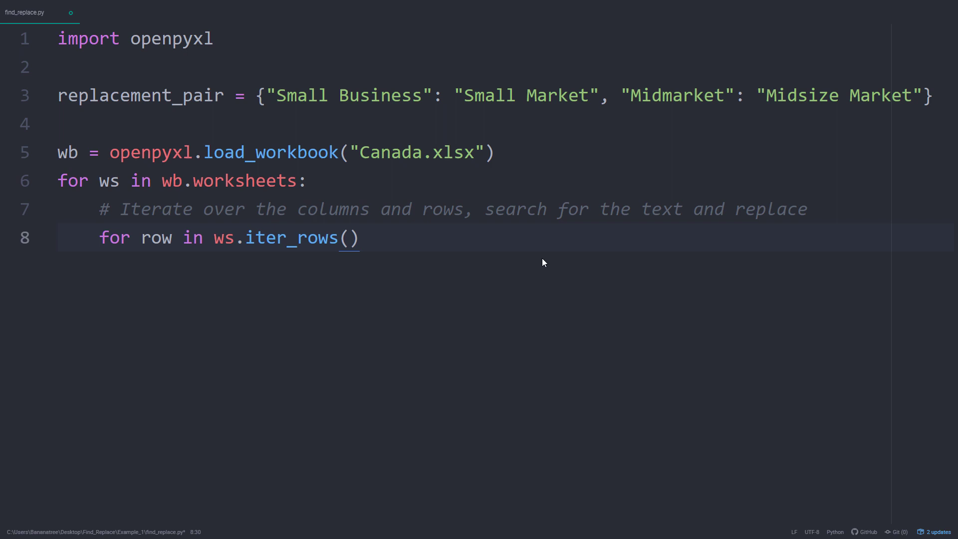
type(":")
type("for cell in row:")
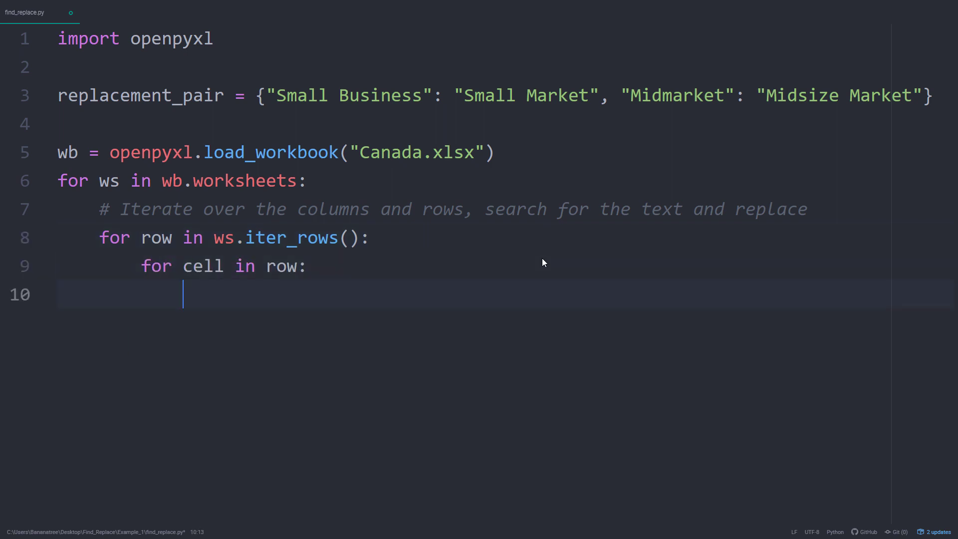
Step: Replace any cell value found in replacement_pair keys with its mapped value
type("if cell.value")
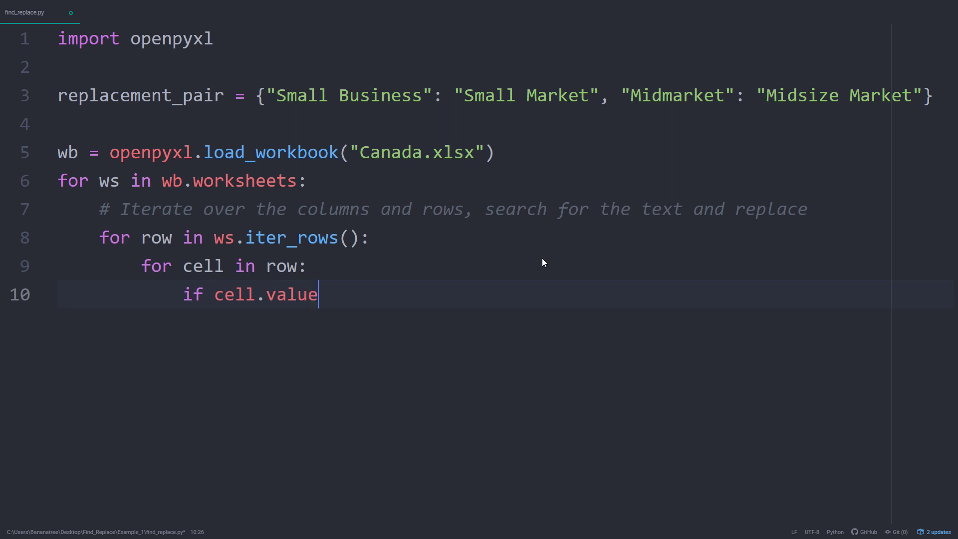
type("in replacement_pair")
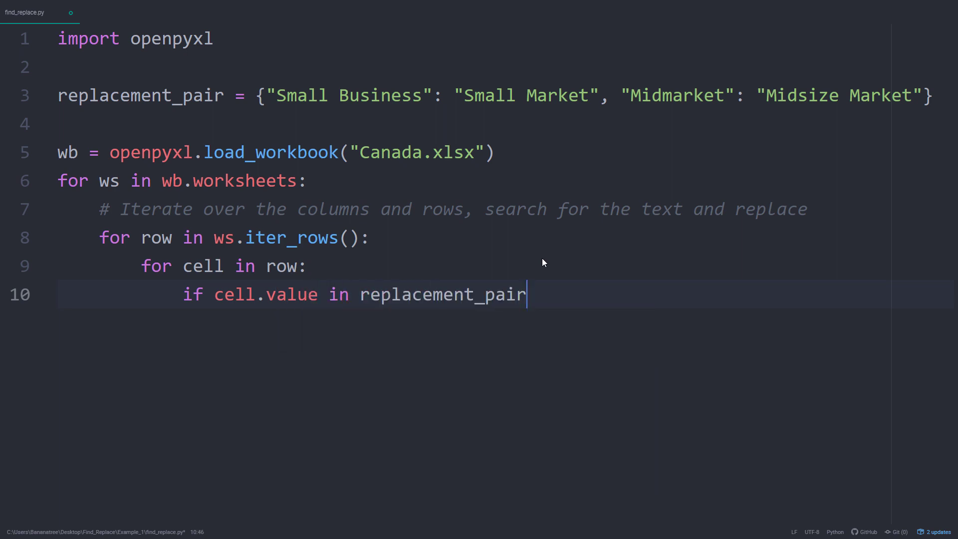
type(".keys():")
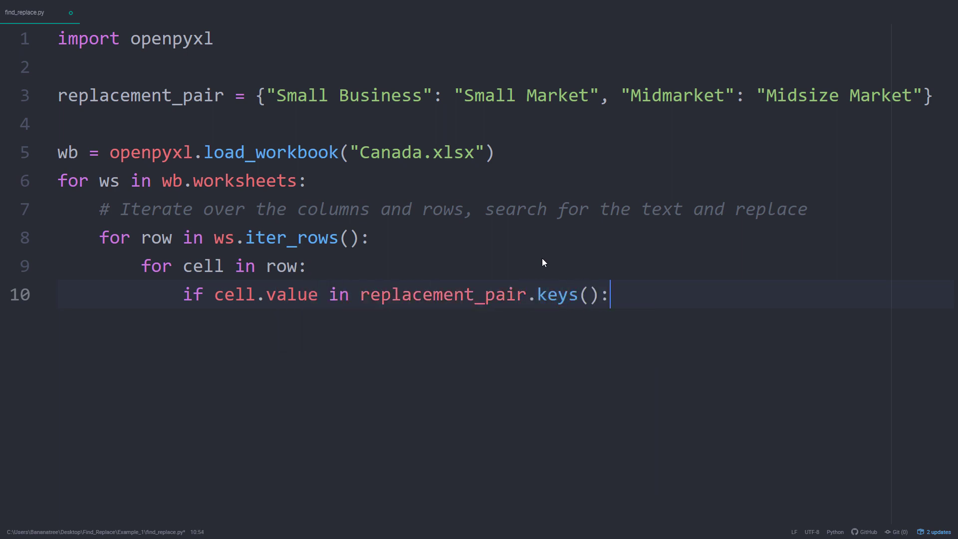
type("ce")
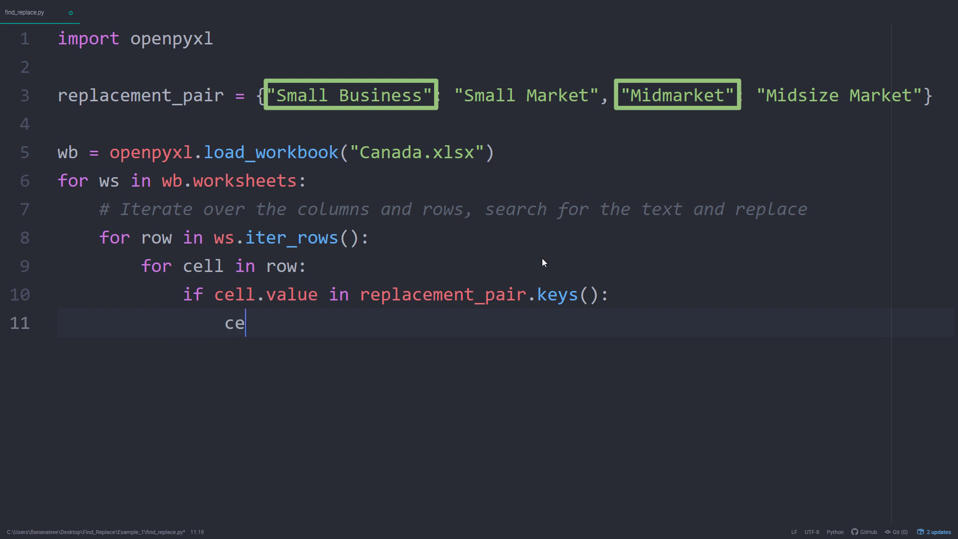
type("ll.value = replacement_pair")
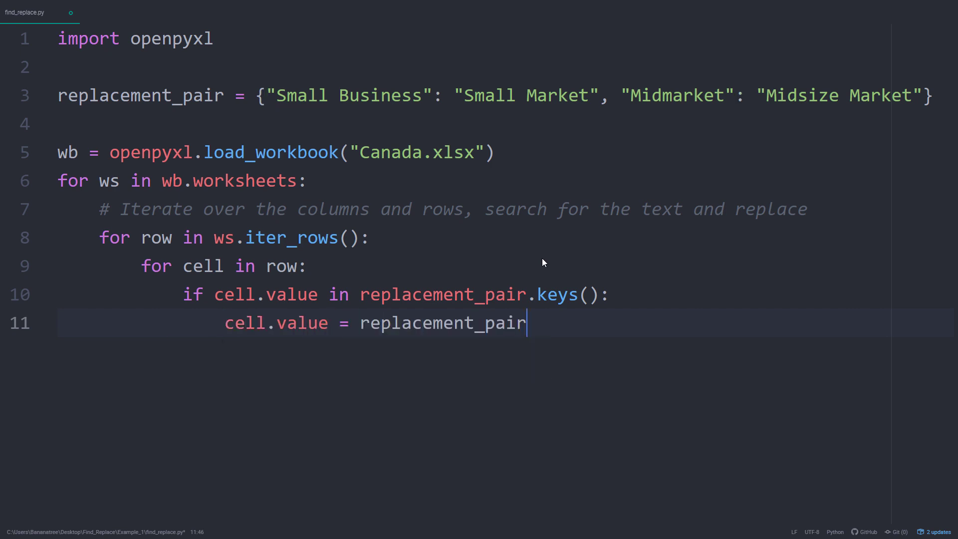
type(".get(cell.value)")
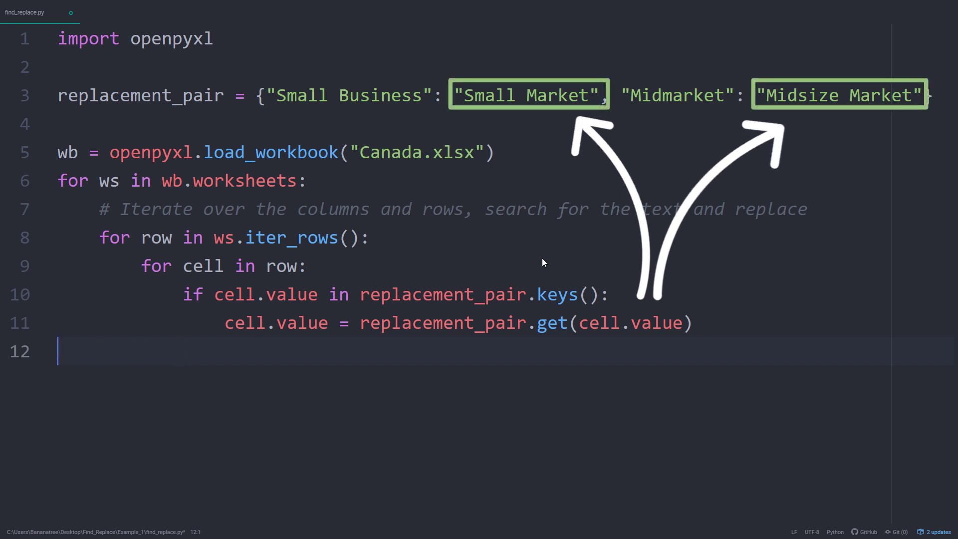
Step: Save the workbook as Canada_NEW.xlsx and open the new file
type("wb.save()")
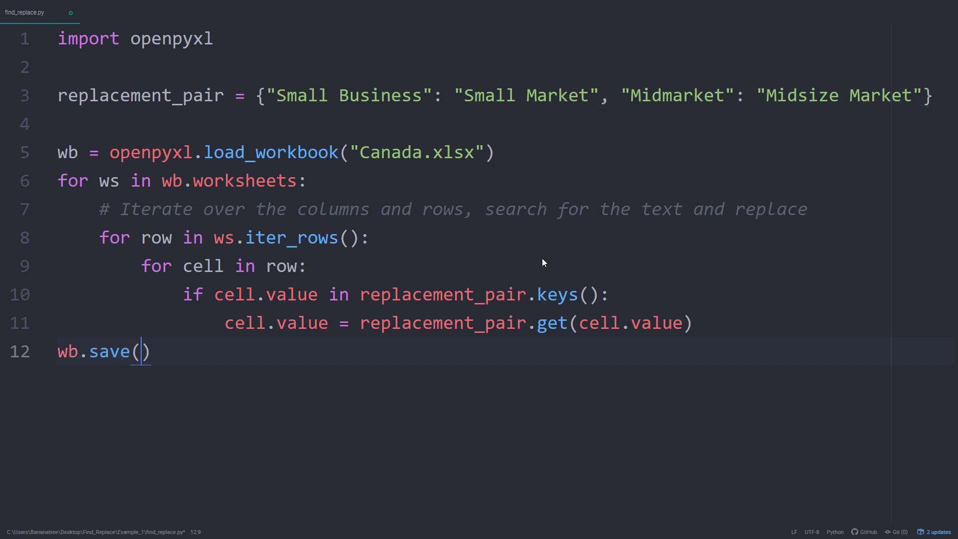
type("\"Canada_NEW.xlsx\"")
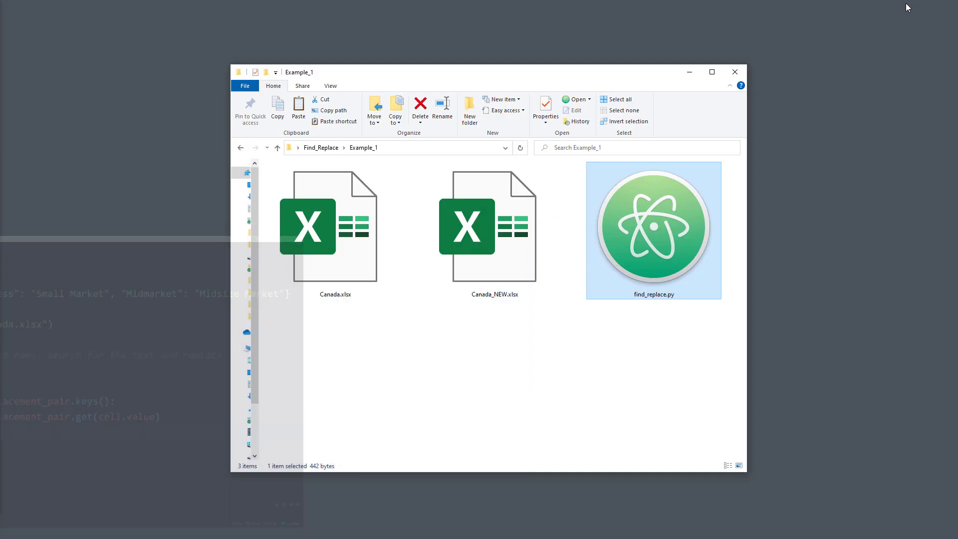
double_click(495, 226)
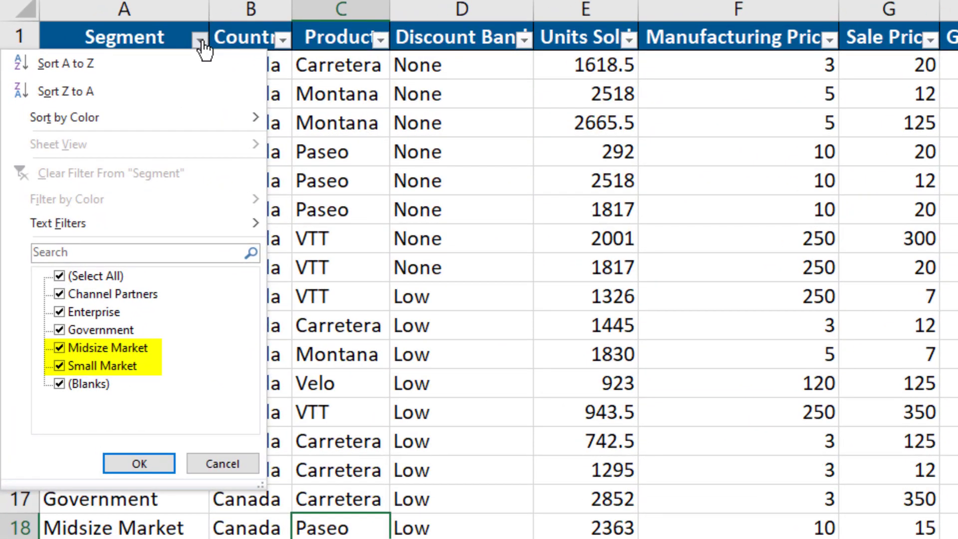
Step: Inspect Segment values on Canada_NEW.xlsx's 2021 sheet, then close the workbook
left_click(139, 463)
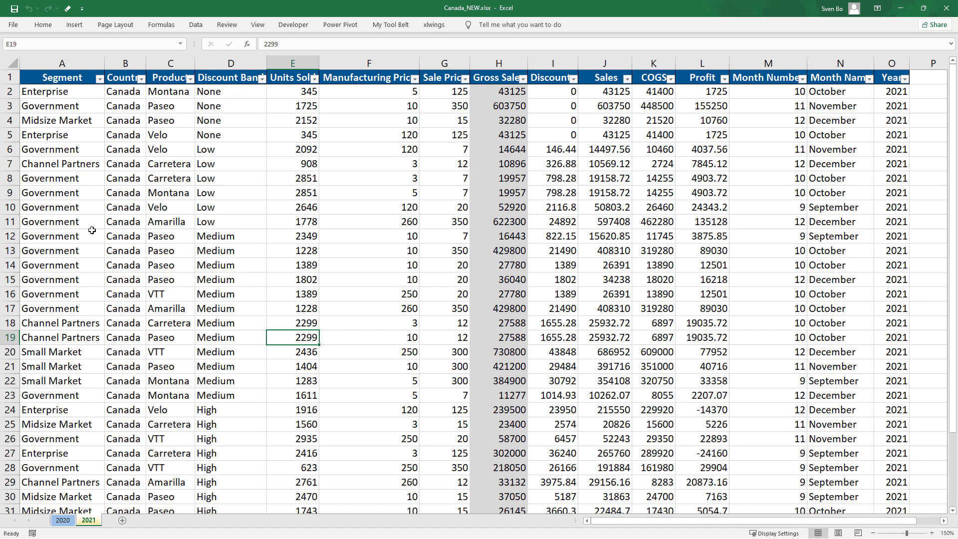
left_click(97, 78)
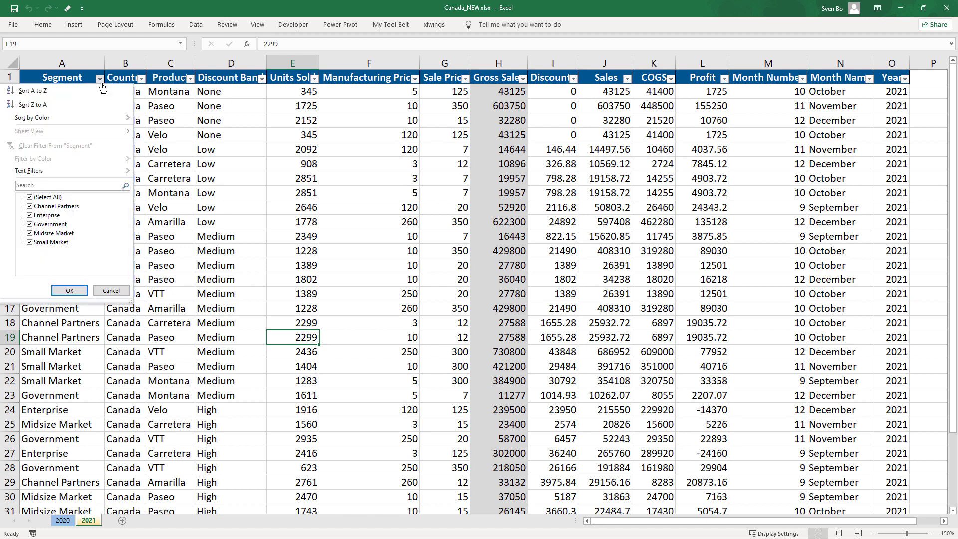
left_click(69, 290)
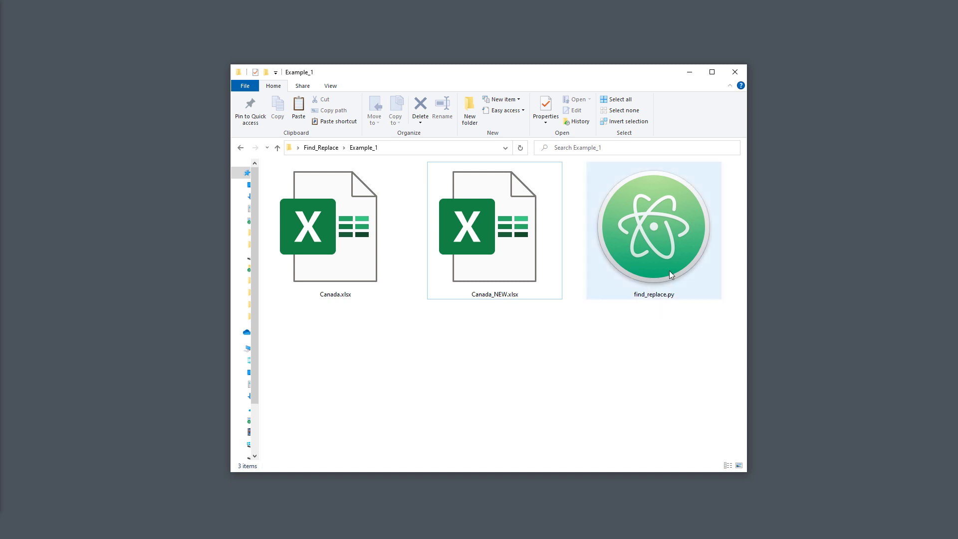
Step: Navigate from Example_1 into Example_2 and open its find_replace.py in Atom
left_click(653, 229)
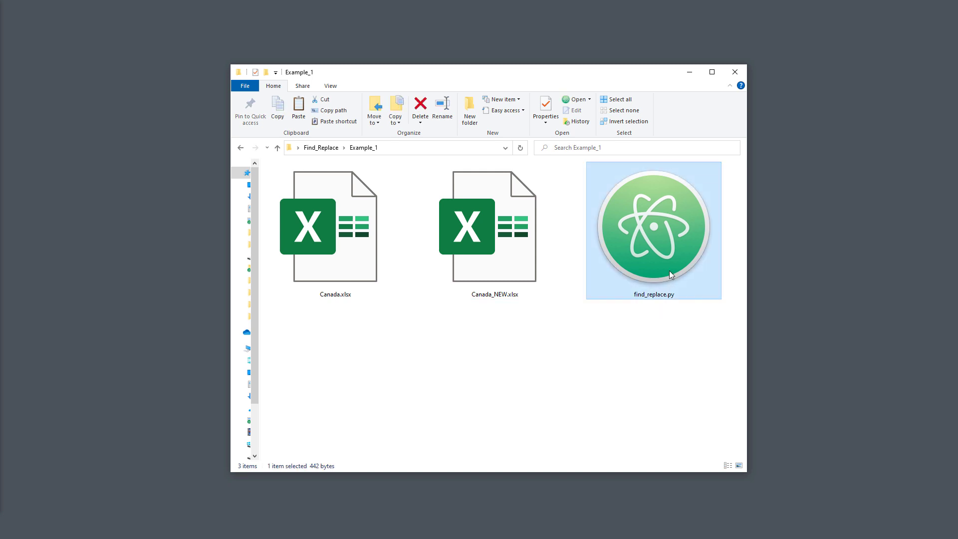
left_click(276, 147)
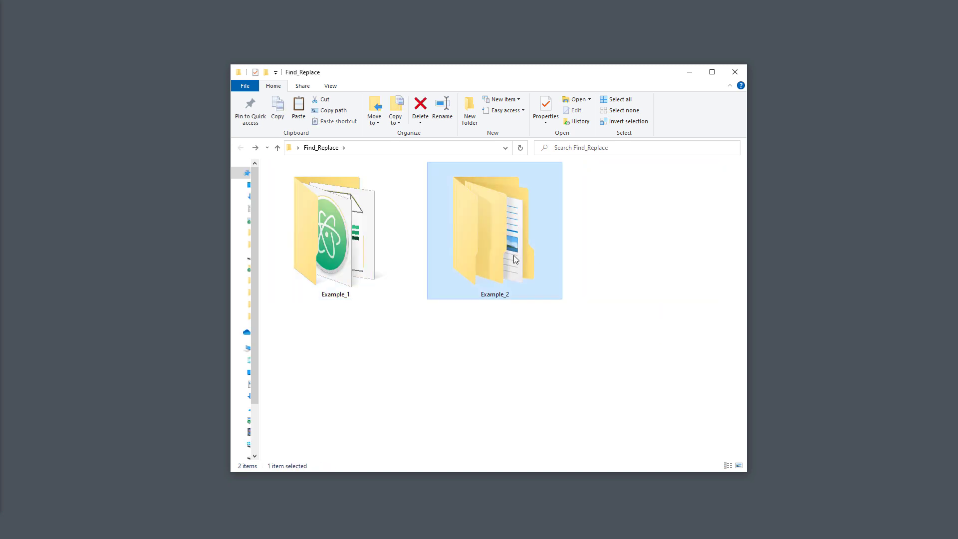
double_click(495, 231)
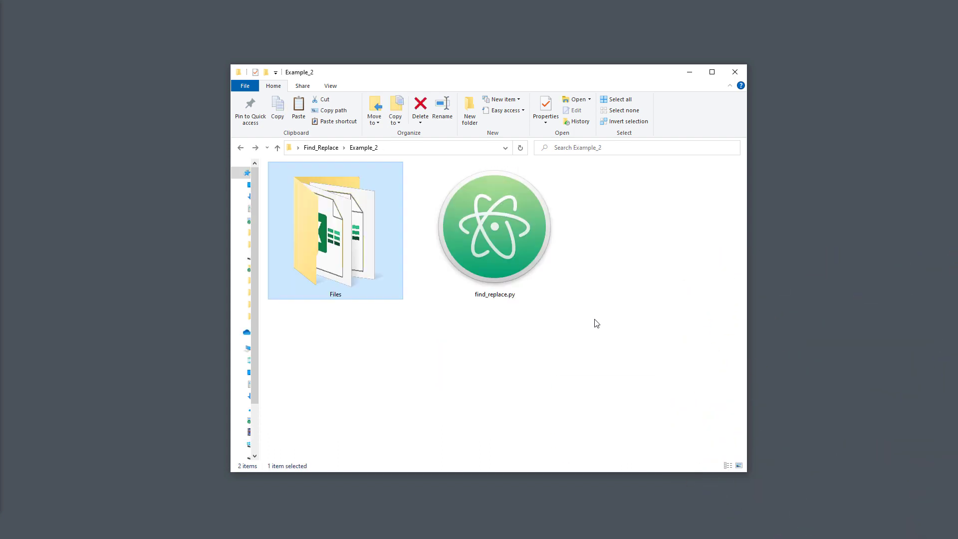
left_click(495, 230)
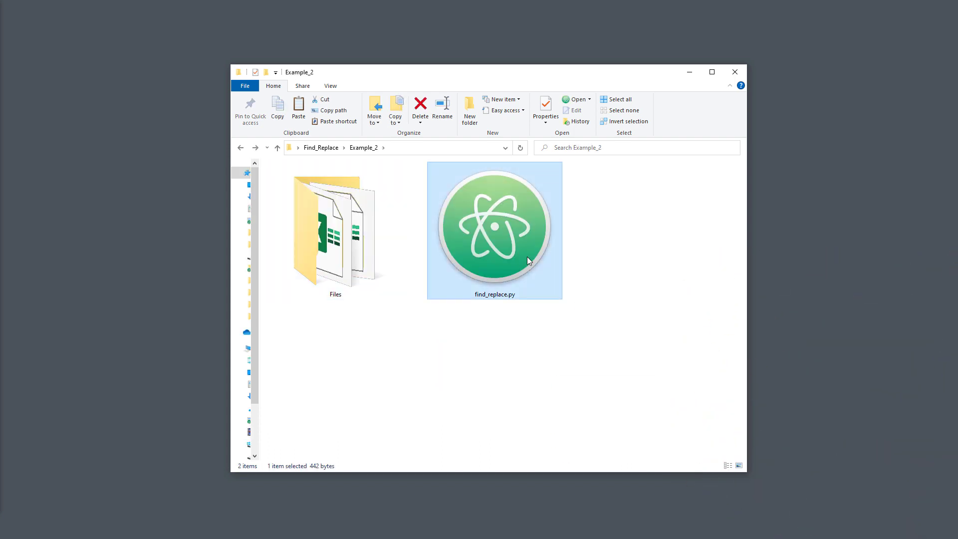
double_click(494, 230)
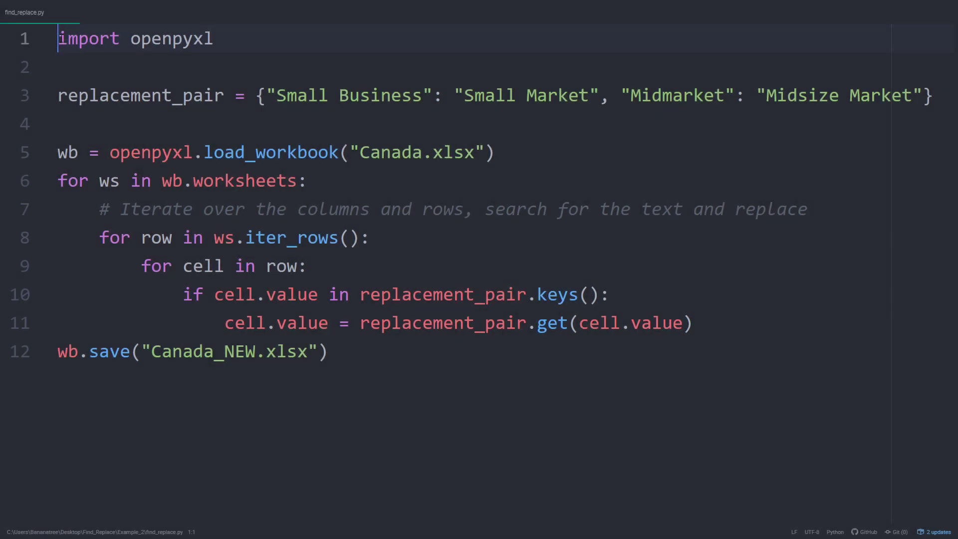
Step: Import Path from pathlib and set BASE_DIR to the script's parent folder
key("Enter")
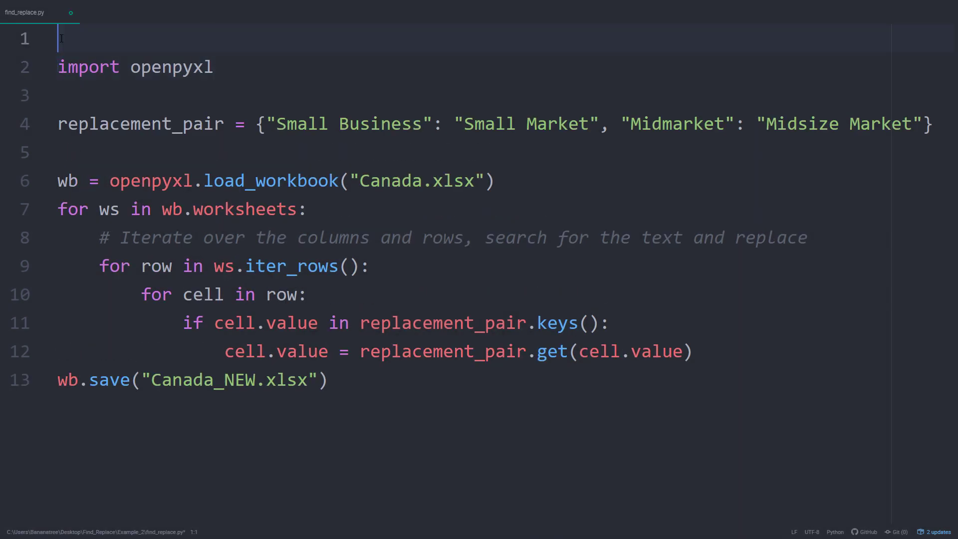
type("from pathlib import Path")
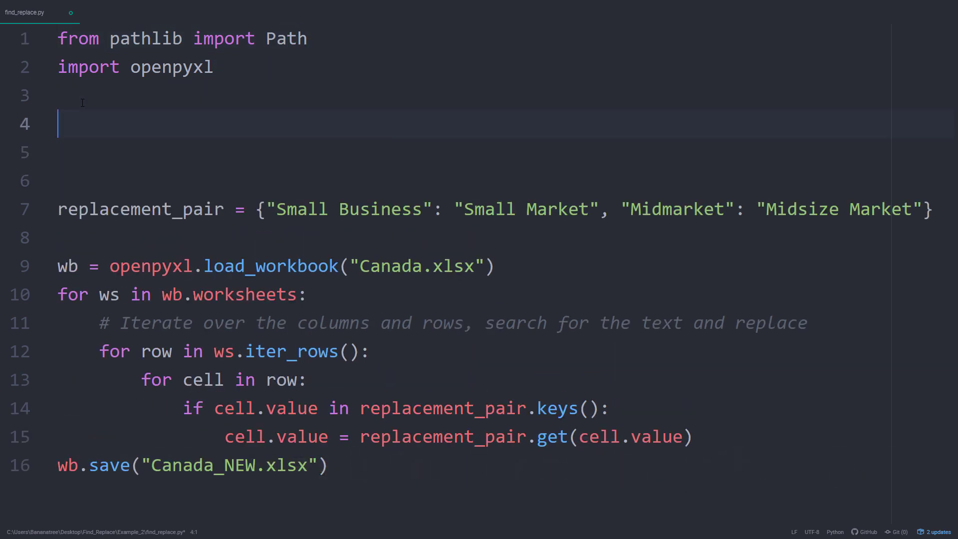
type("BASE_DIR")
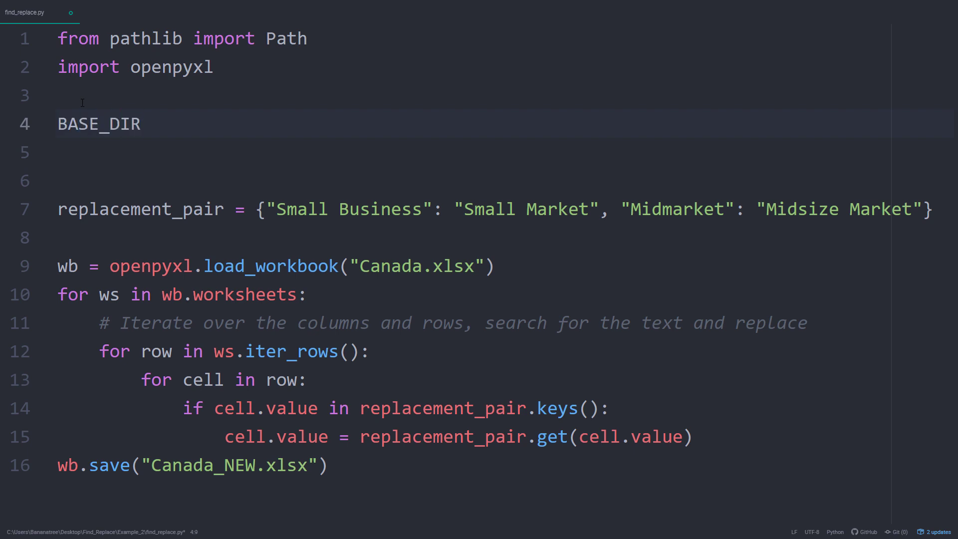
type("= Path(__file__)")
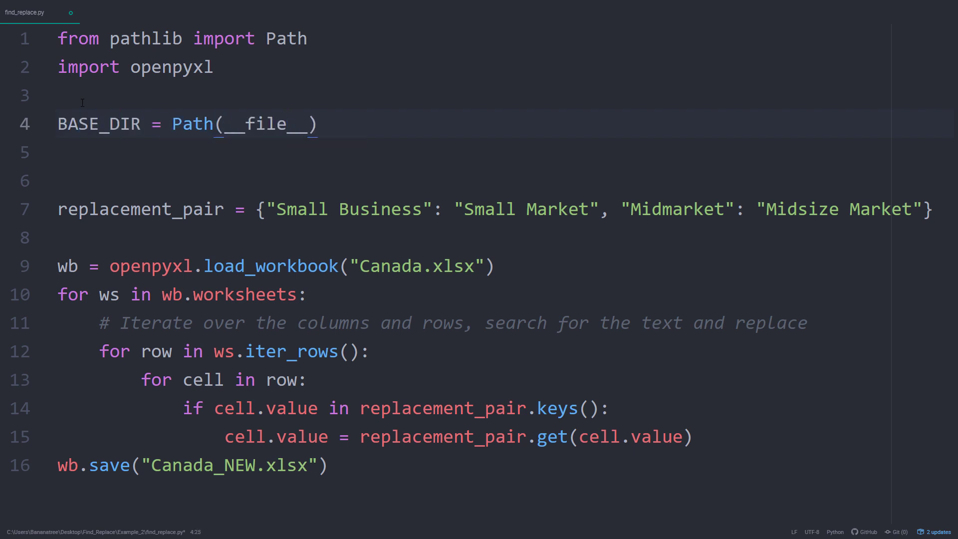
type(".parent")
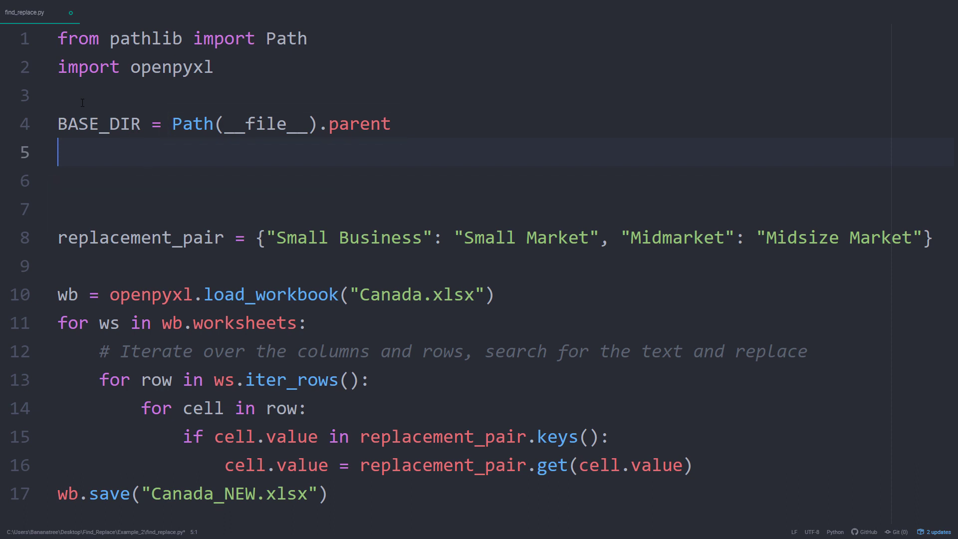
Step: Define INPUT_DIR as BASE_DIR / "Files" and OUTPUT_DIR under BASE_DIR
type("INPUT_DIR")
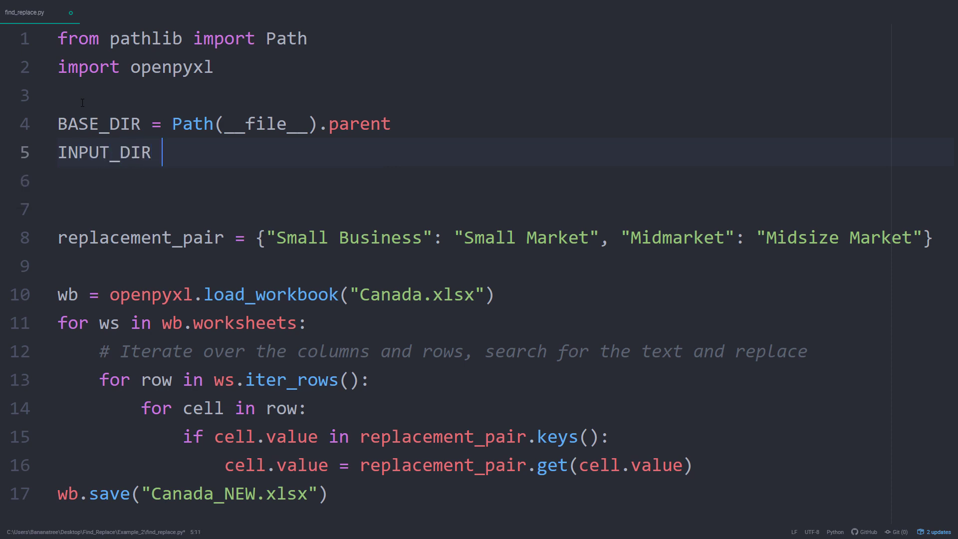
type("= BASE_DIR")
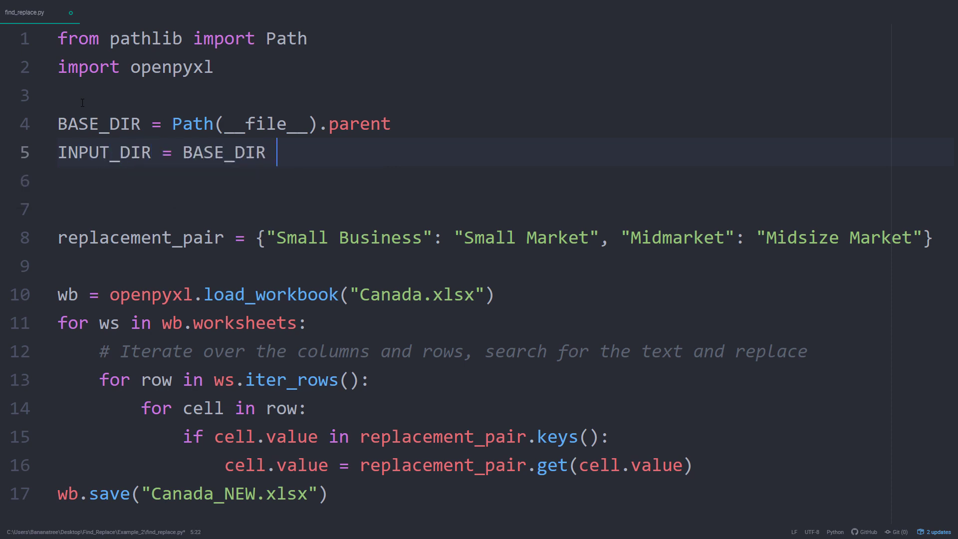
type("/ \"Files\"")
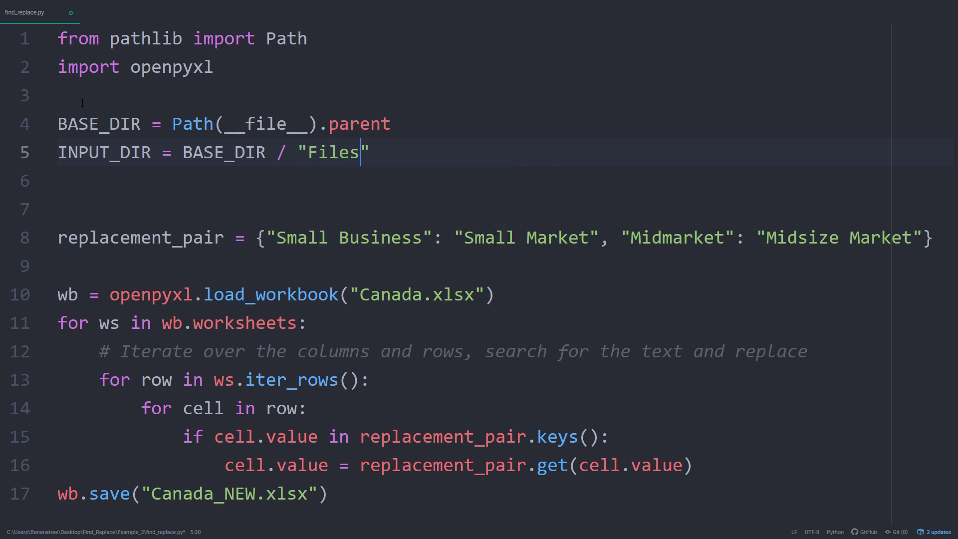
type("OUTPU")
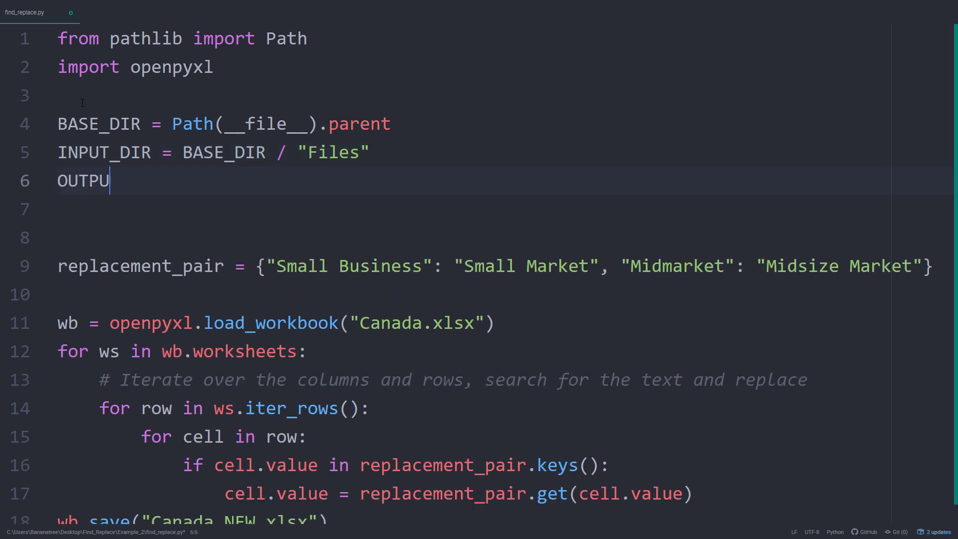
type("T_DIR = B")
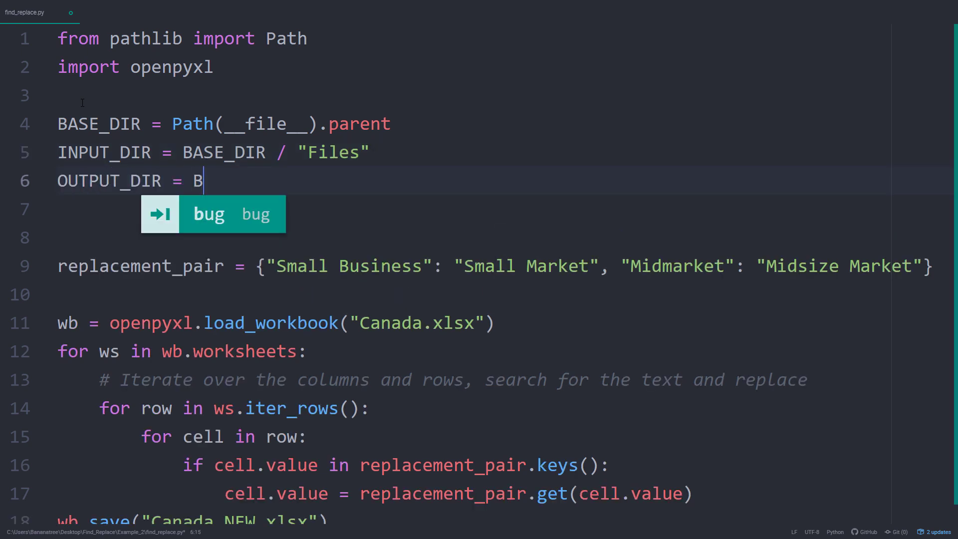
type("ASE_DIR / \"\"")
left_click(503, 238)
type("# Create output dire")
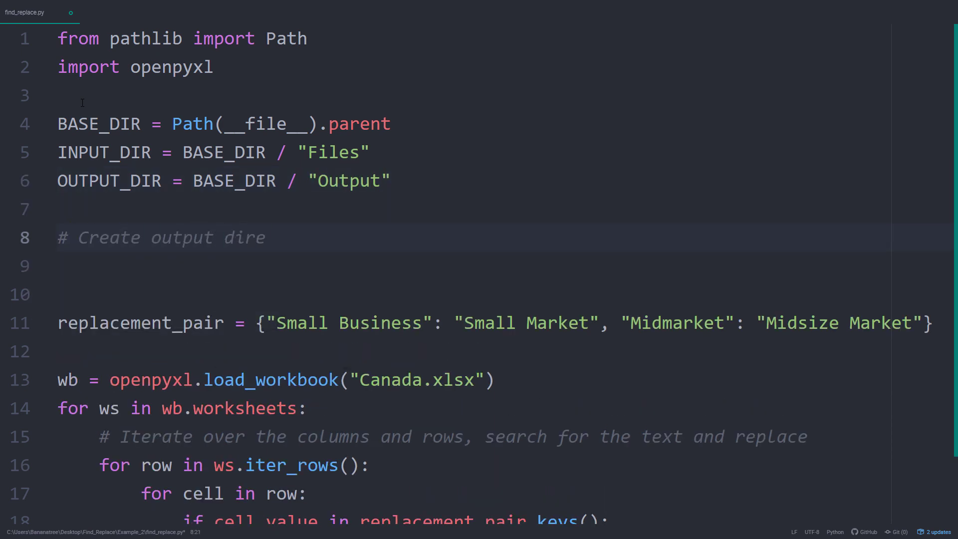
Step: Create the output folder with OUTPUT_DIR.mkdir(parents=True, exist_ok=True)
type("OUTPUT_DIR.")
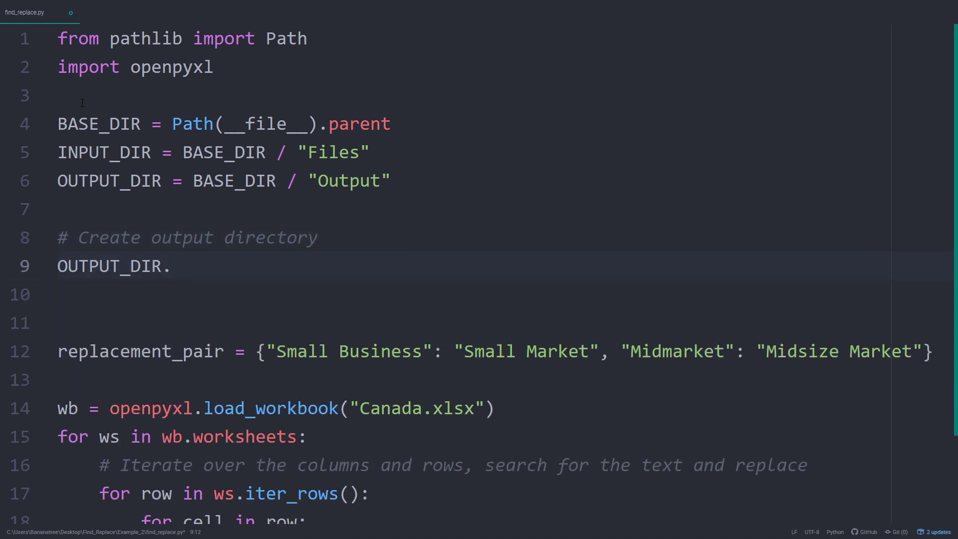
type("mkdir(paren")
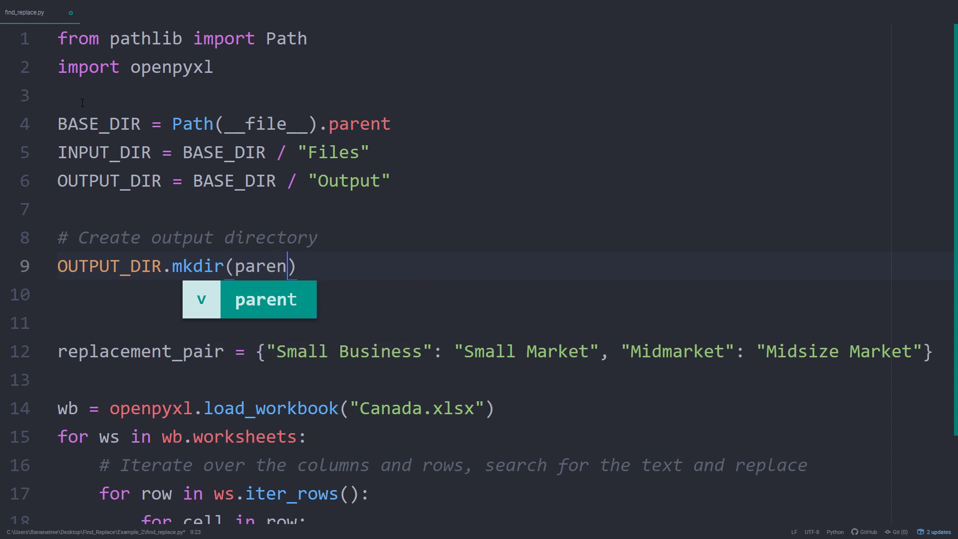
type("ts=Tr")
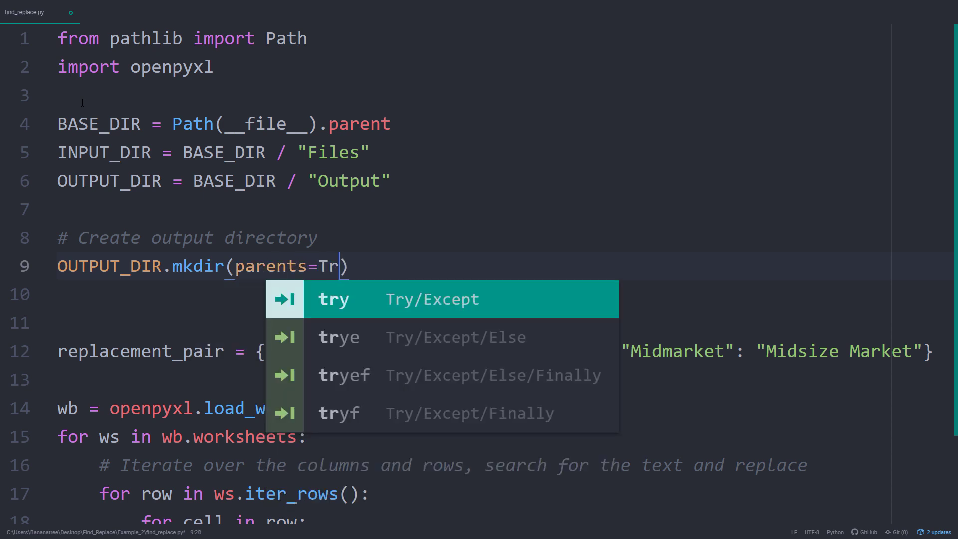
type("ue,")
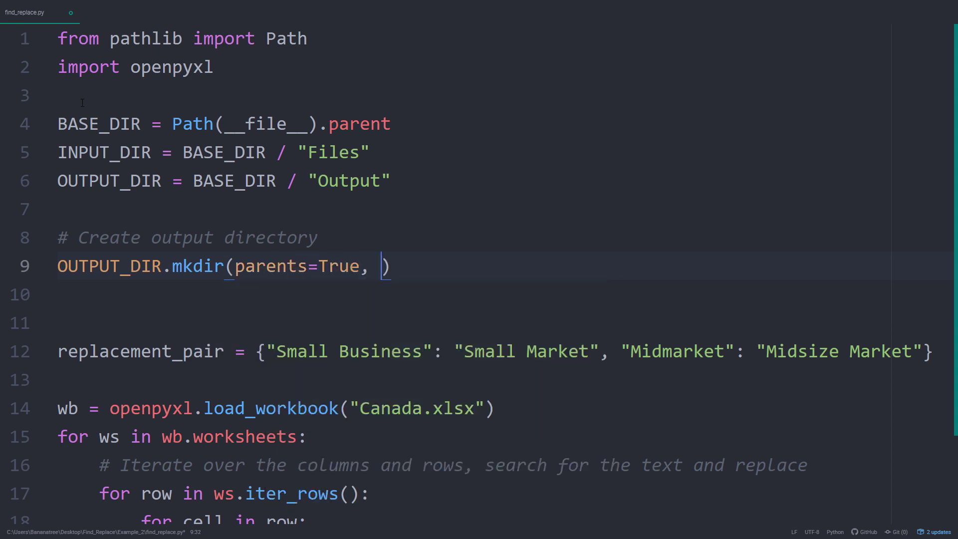
type("exist_")
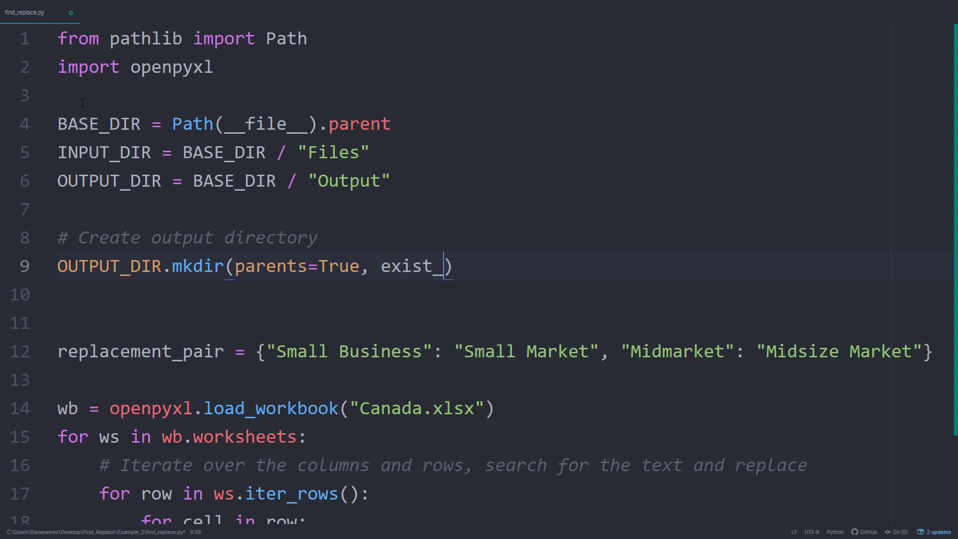
type("ok")
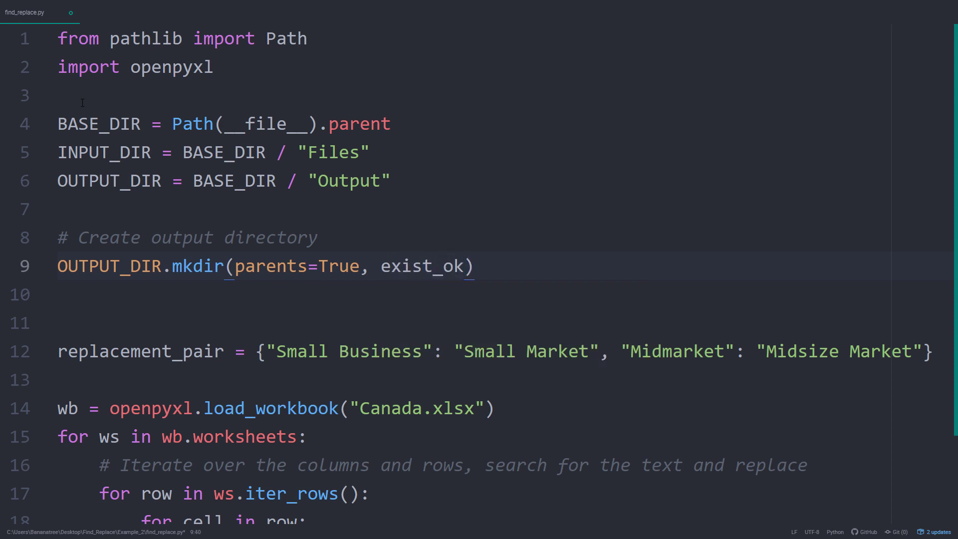
type("=True")
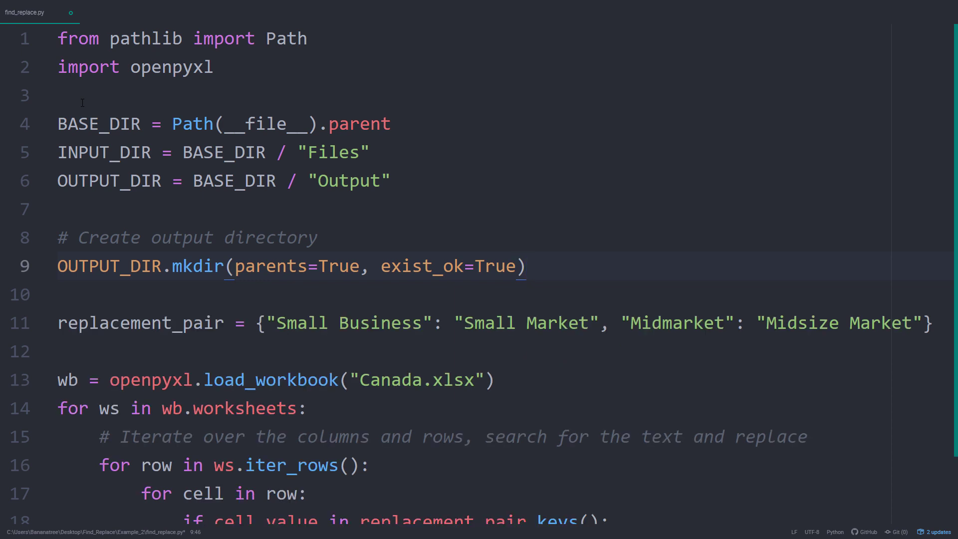
Step: Collect all Excel files with files = list(INPUT_DIR.rglob("*.xls*"))
type("files")
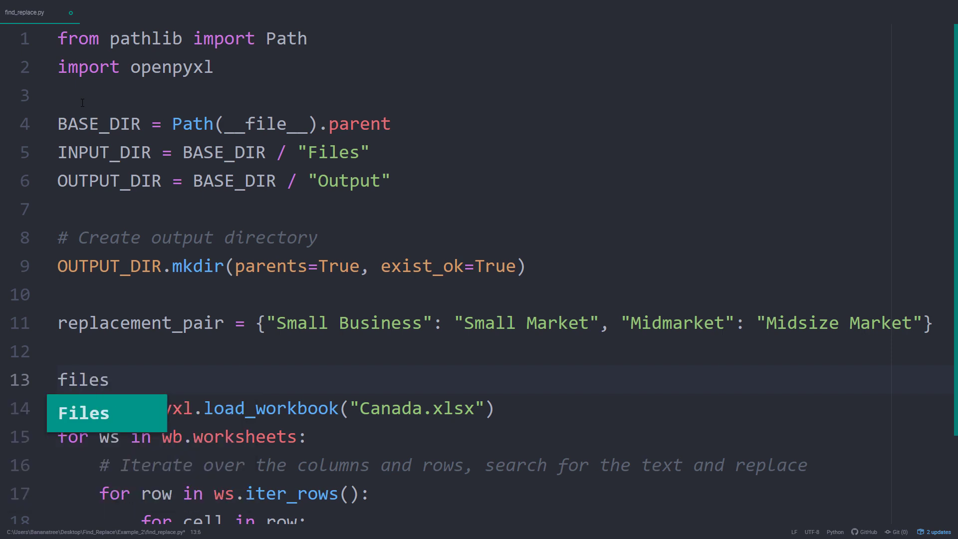
type("= list(I")
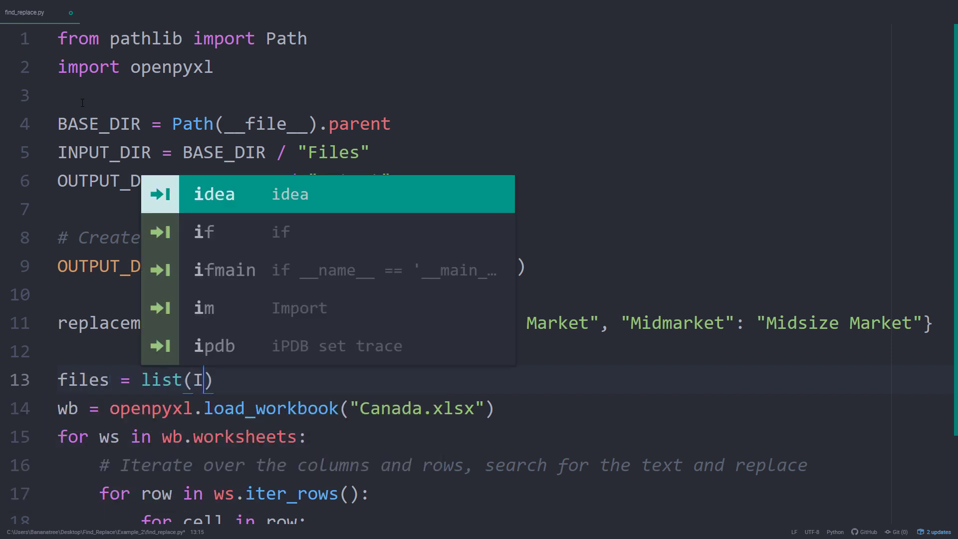
type("NPUT_DIR.rglob(")
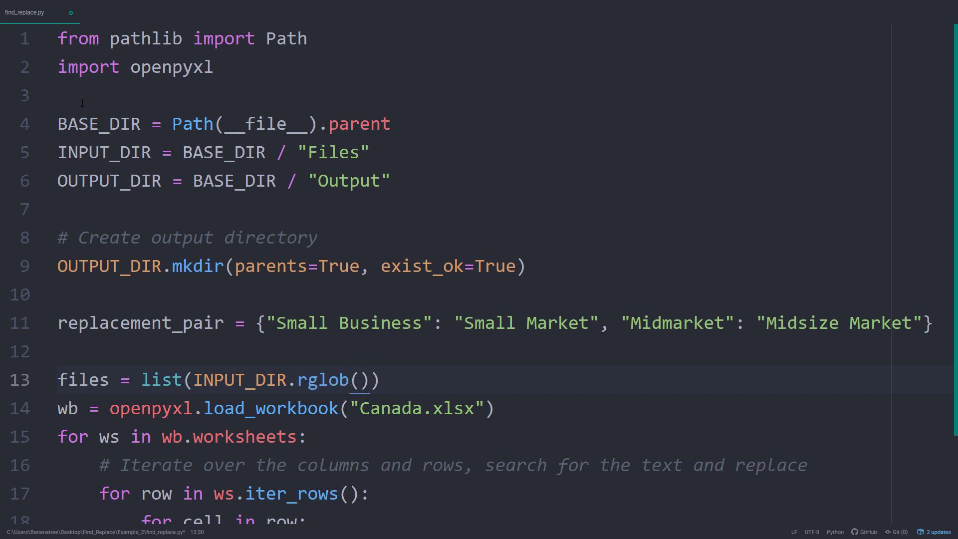
type("\"*\"")
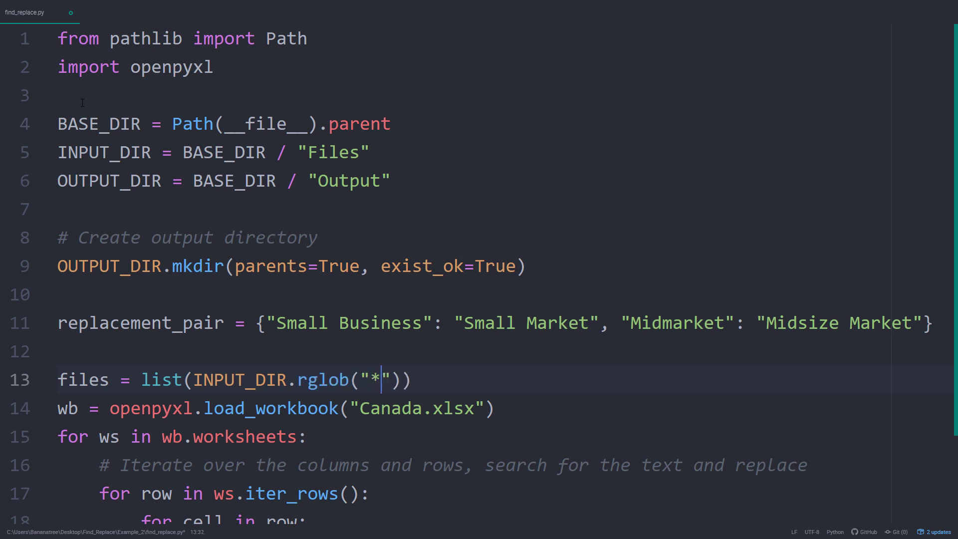
type(".xls")
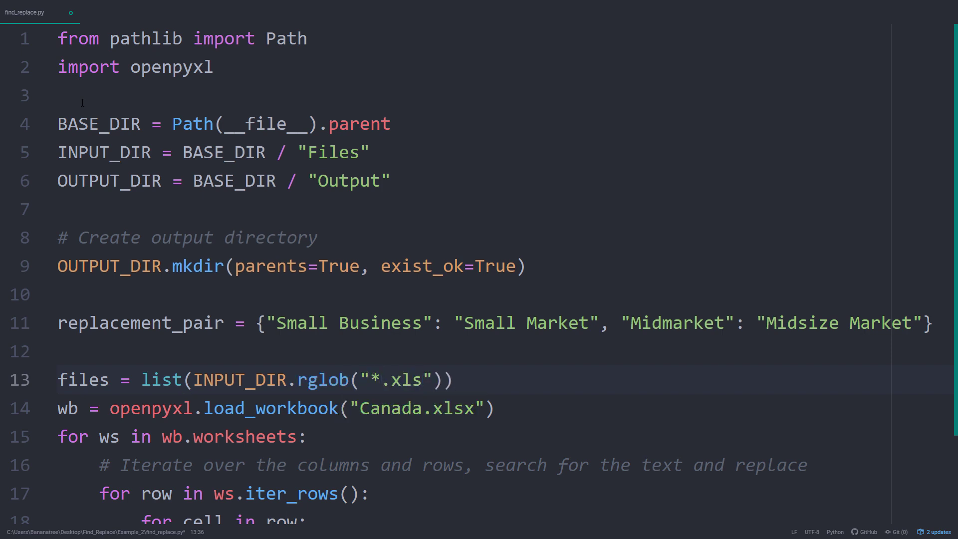
type("*")
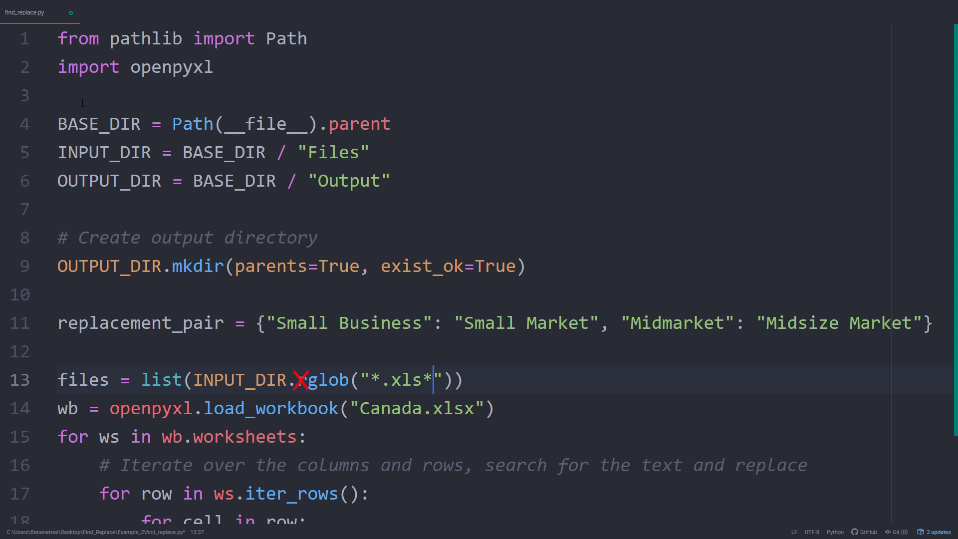
Step: Loop over files, saving {file.stem}_NEW copies to OUTPUT_DIR, then open France_NEW.xlsx from Output
type("r")
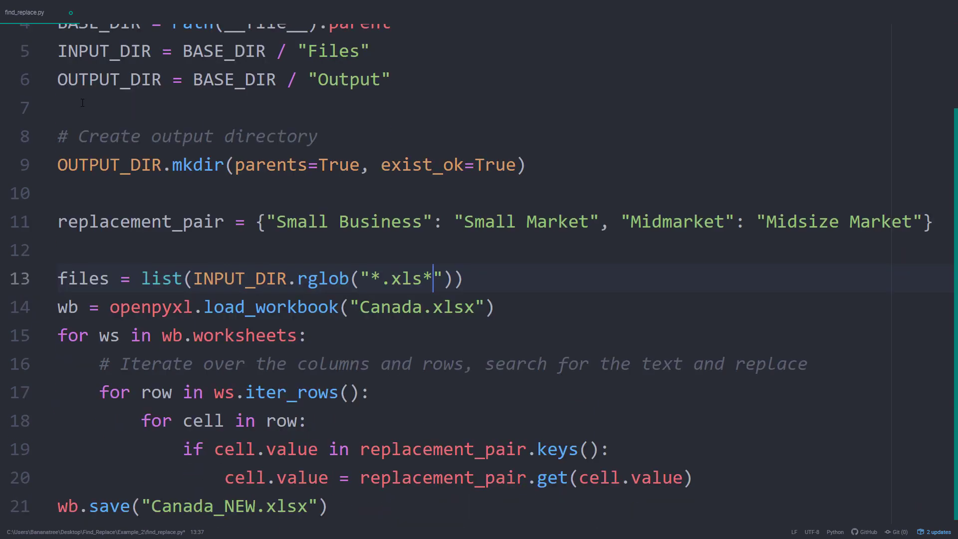
type("for file in")
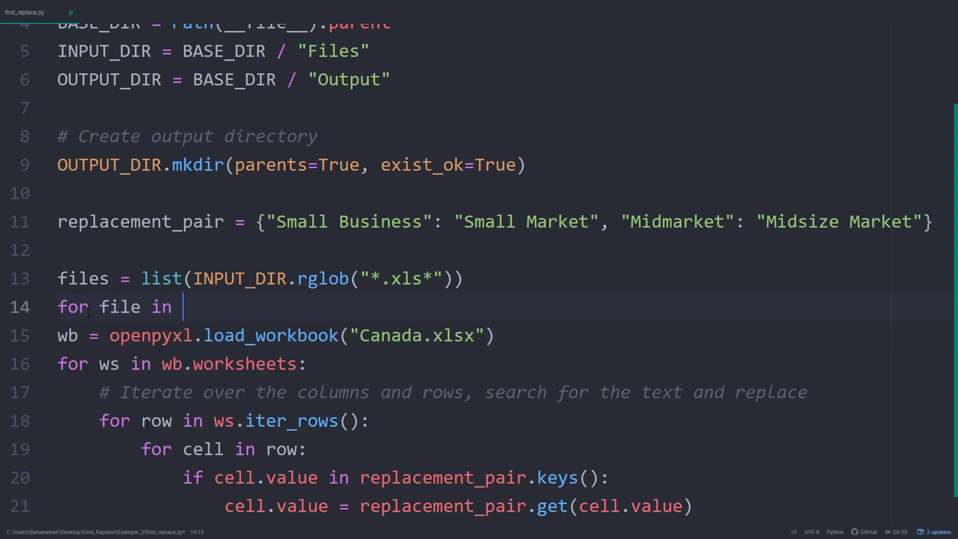
type("files:")
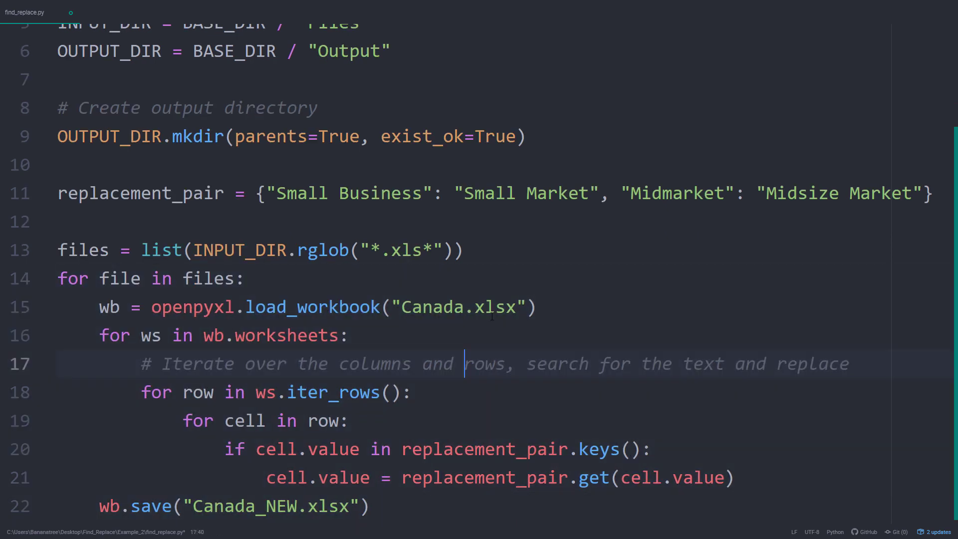
type("file")
left_click(234, 506)
type("OUTPUT_DIR / f")
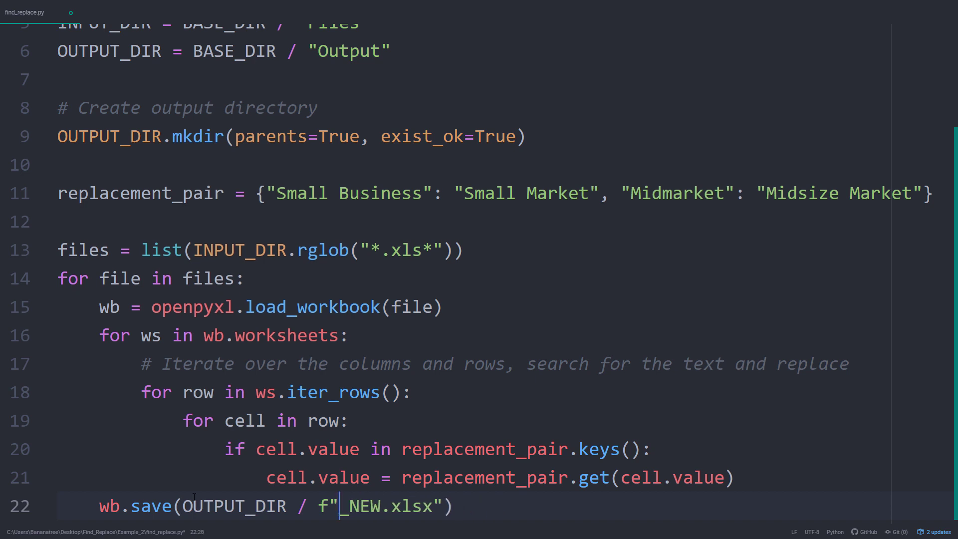
type("{file.stem}")
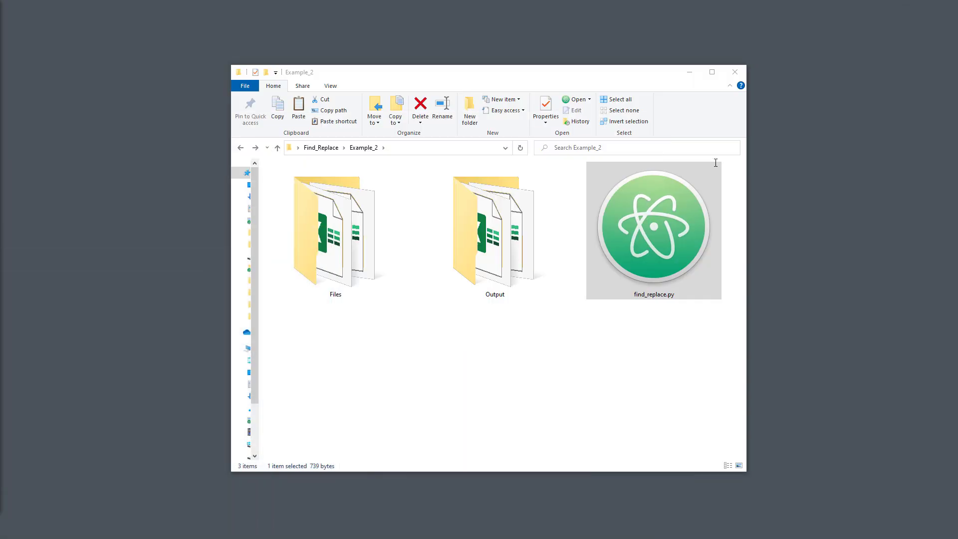
double_click(495, 229)
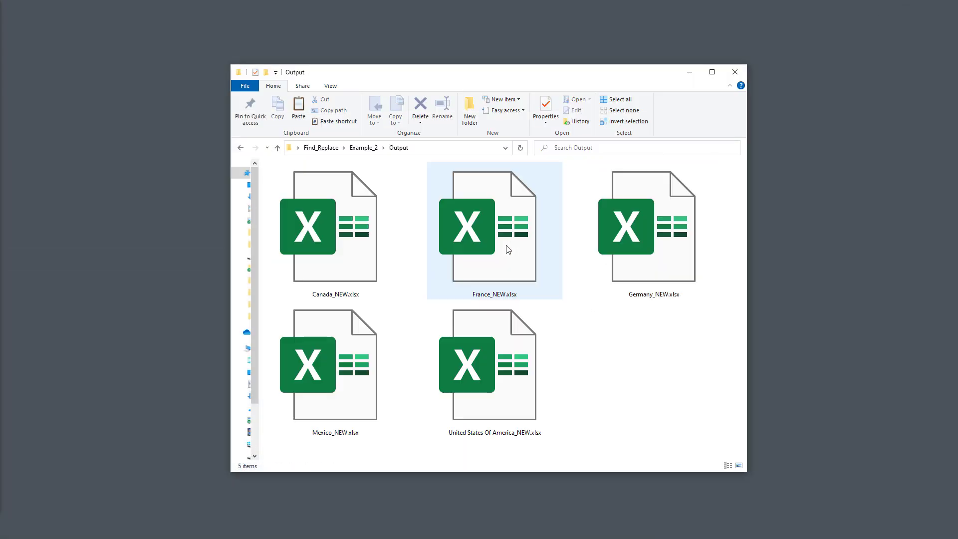
double_click(466, 226)
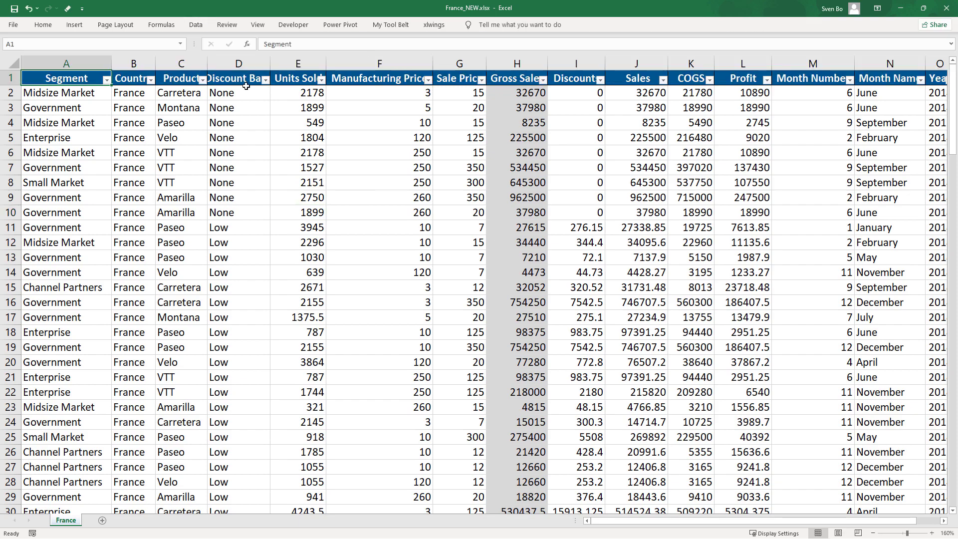
left_click(106, 78)
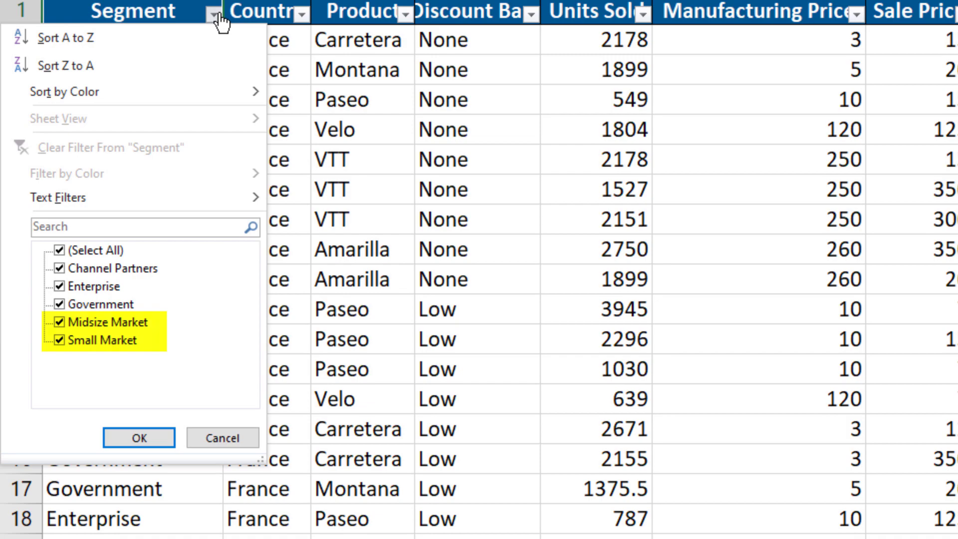
left_click(139, 438)
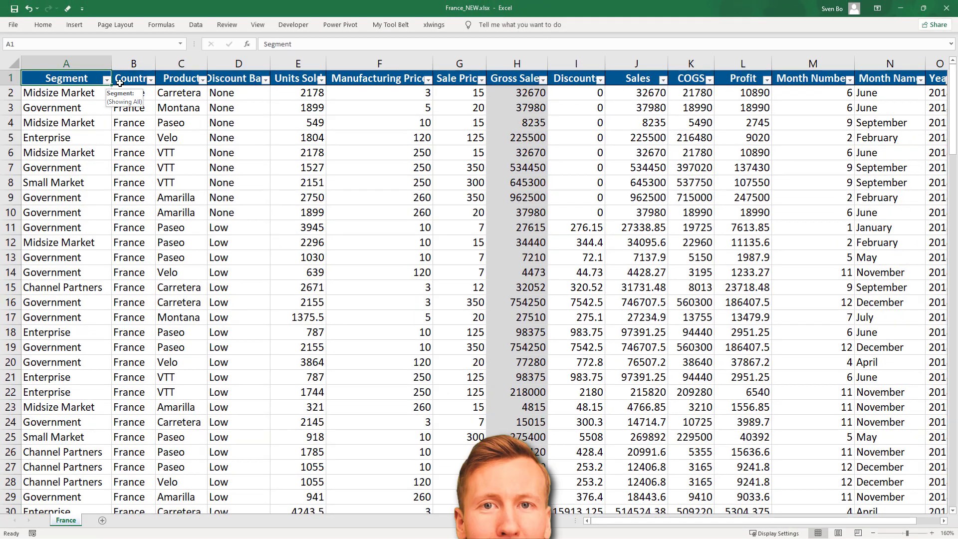
left_click(180, 108)
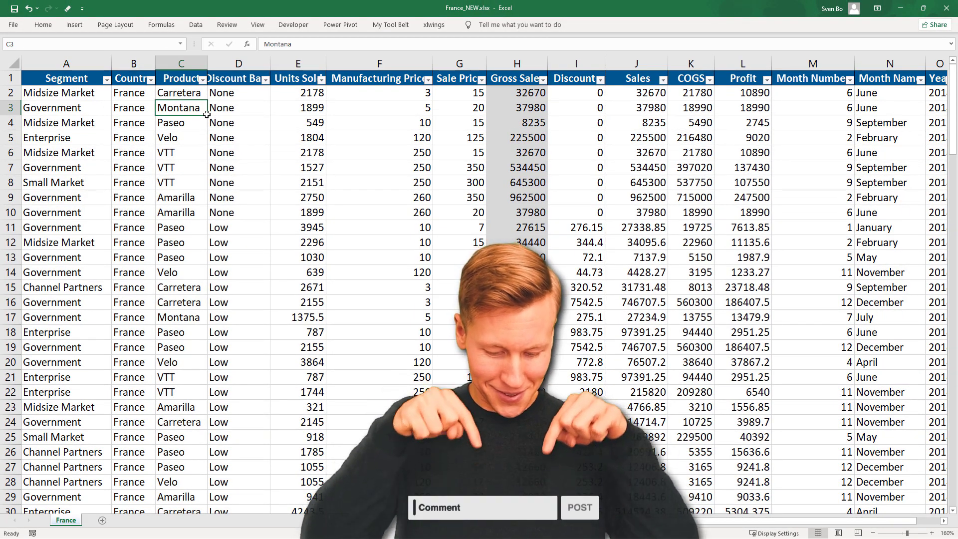